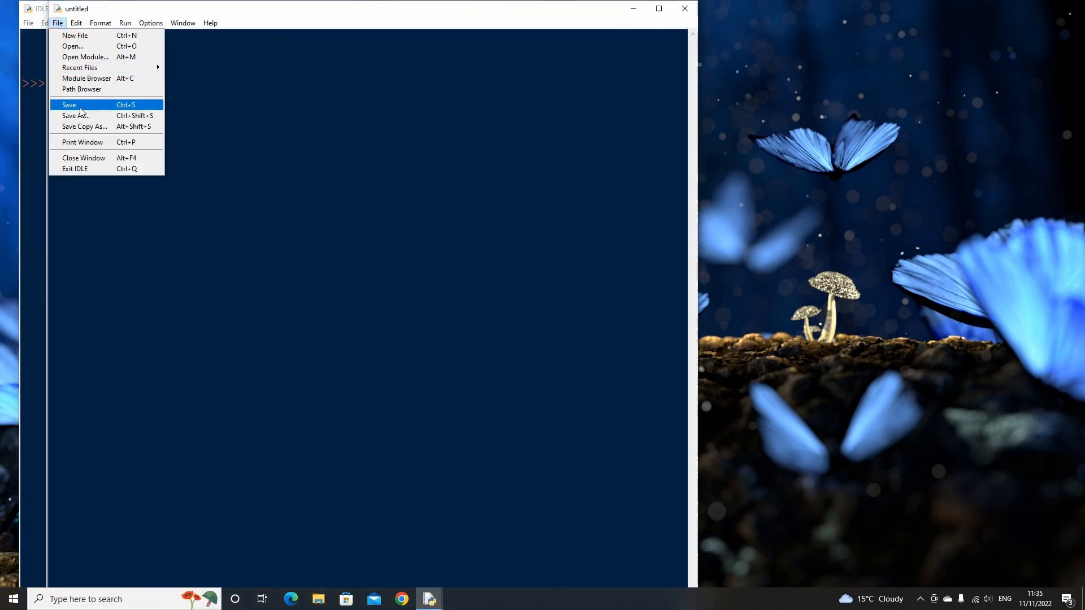
Save the untitled script as DC Motor.py in Documents.
left_click(76, 115)
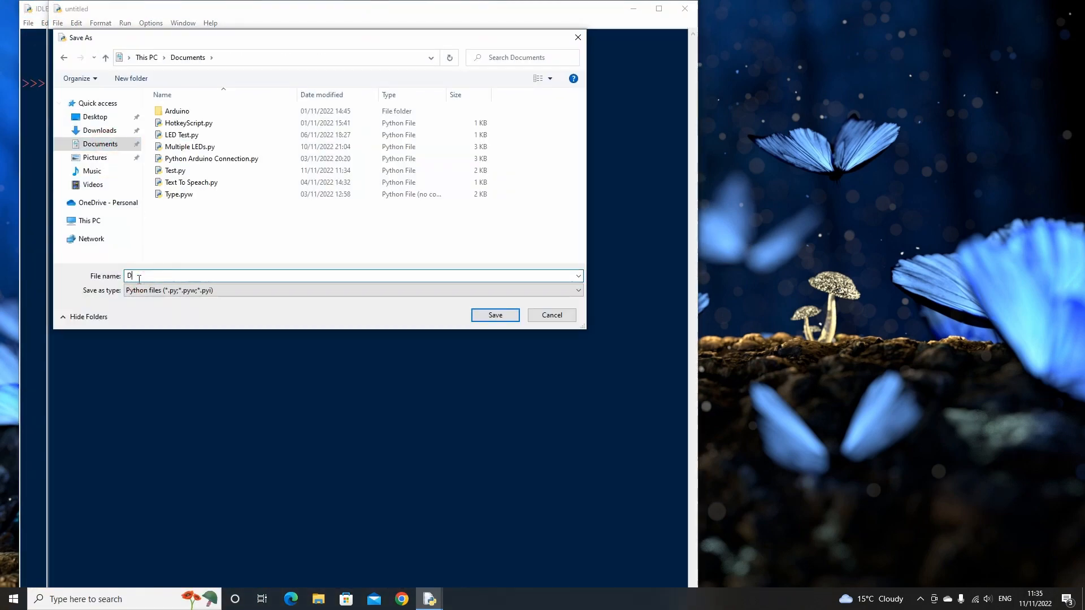
left_click(495, 315)
type("imp")
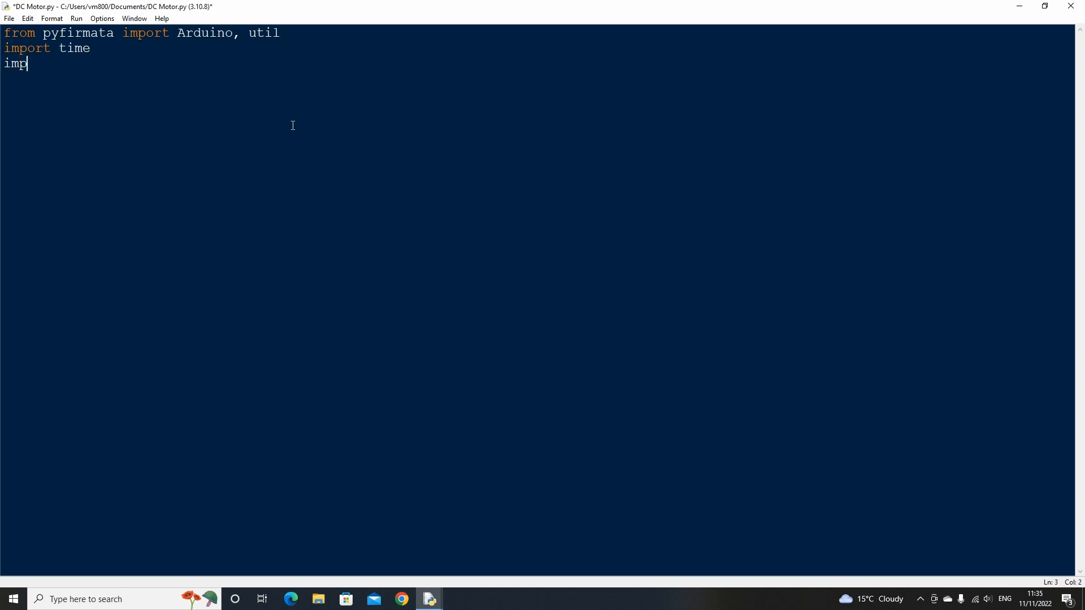
Import tkinter as tk and connect the board with Arduino('COM3').
type("ort tkinter as t")
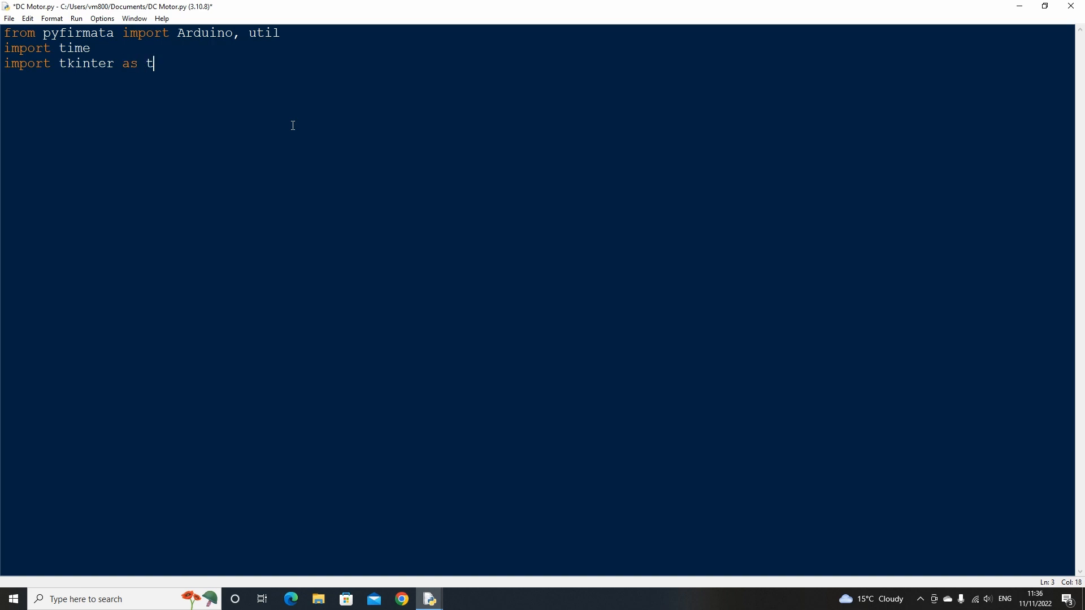
type("k")
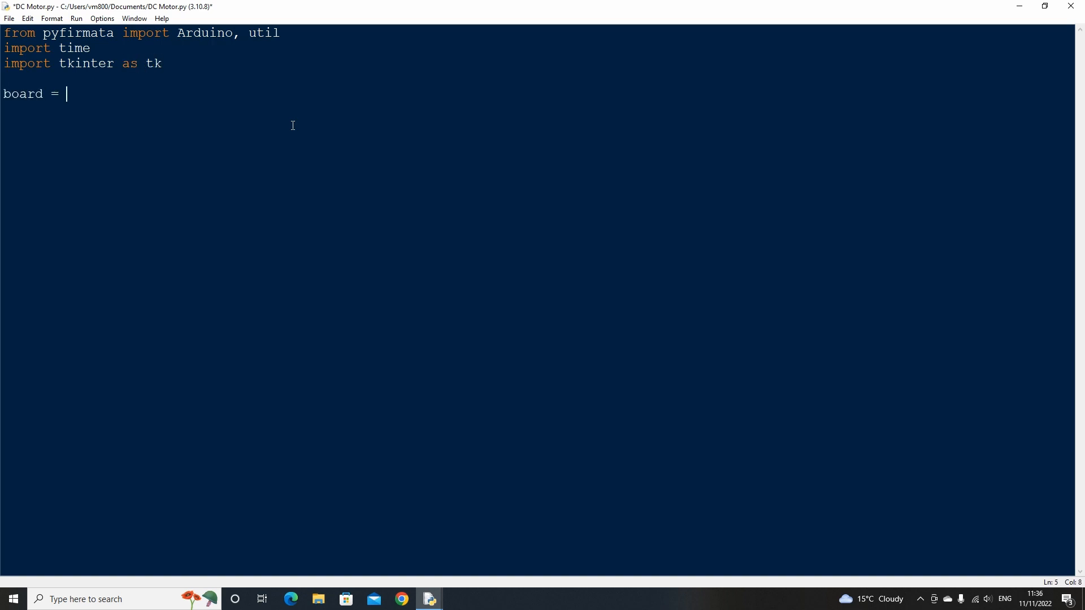
type("Arduino")
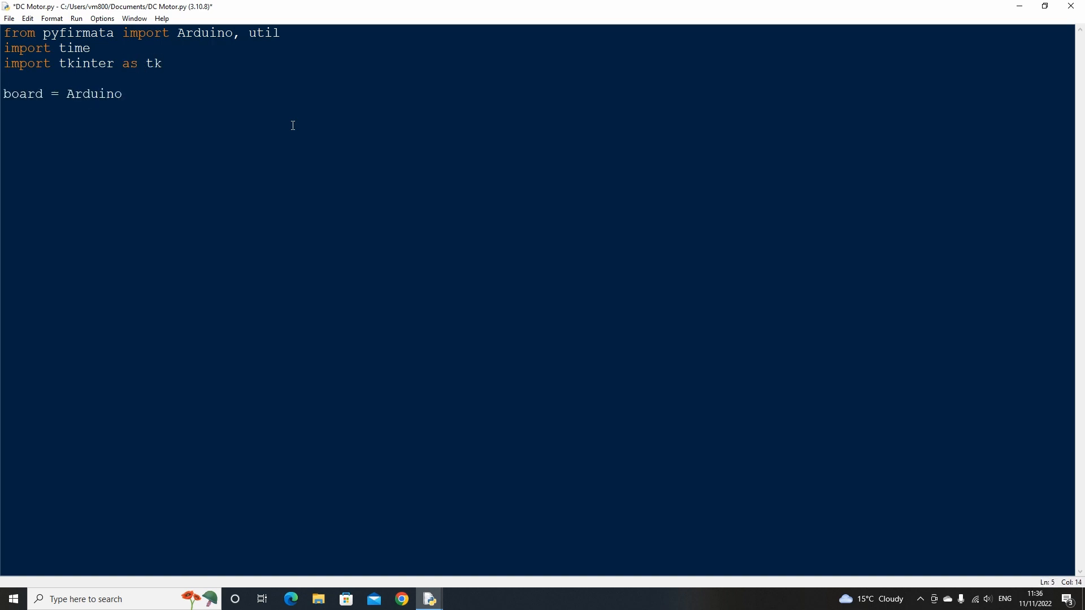
type("('COM3')")
left_click(537, 110)
type("it = util")
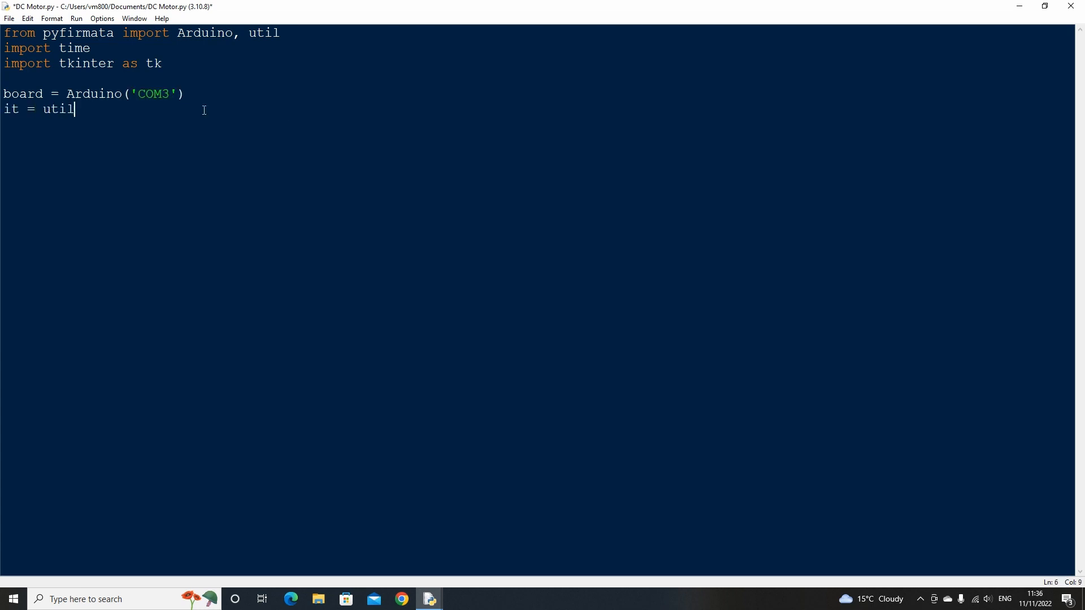
Create it = util.Iterator(board), start it, and begin a pin definition line.
type(".Iterator(boa")
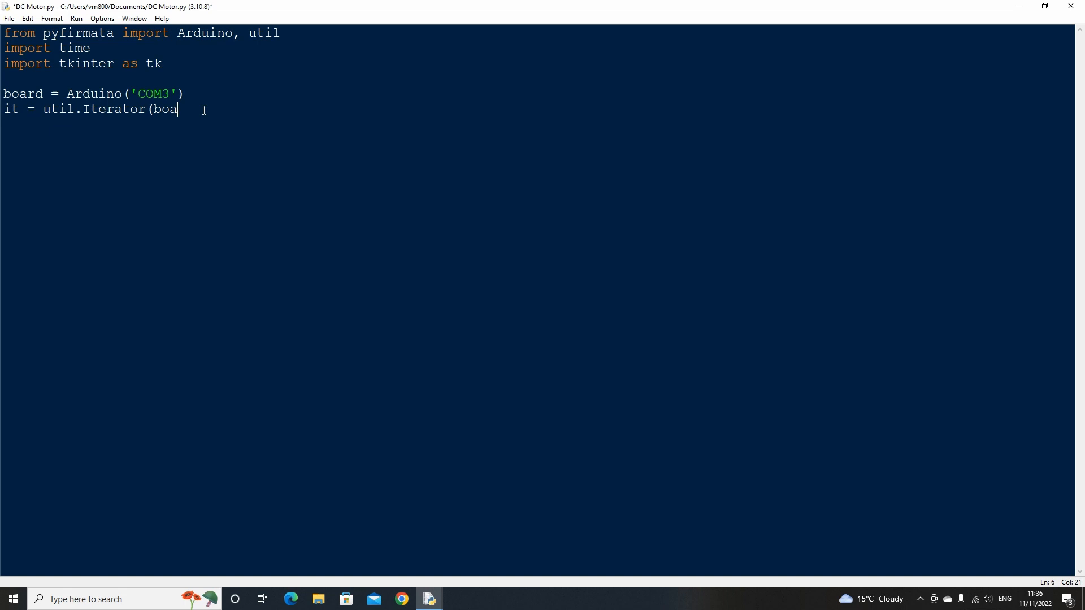
type("rd)")
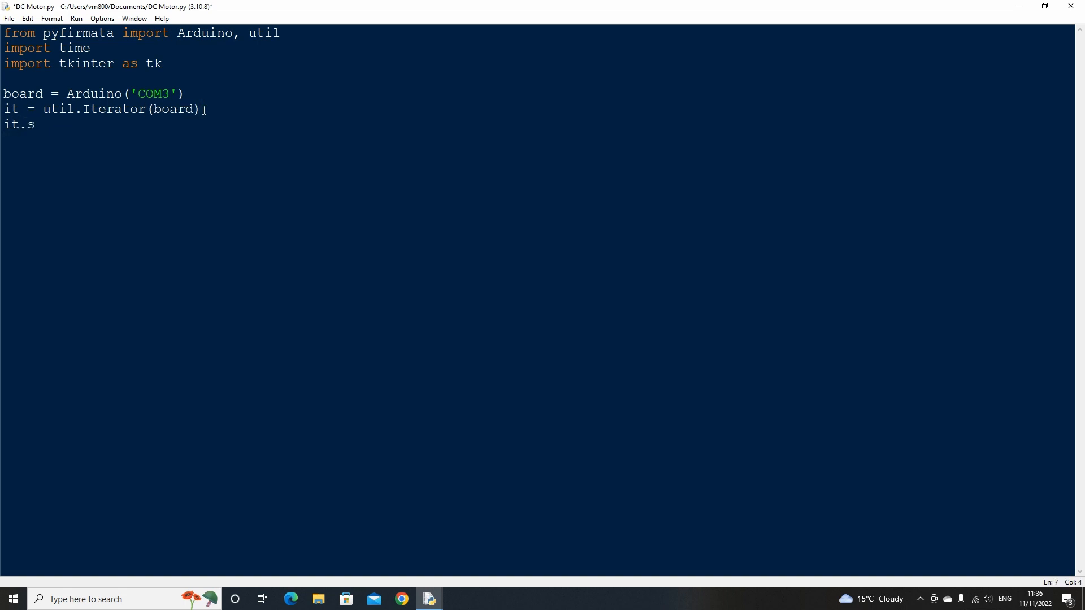
type("tart()")
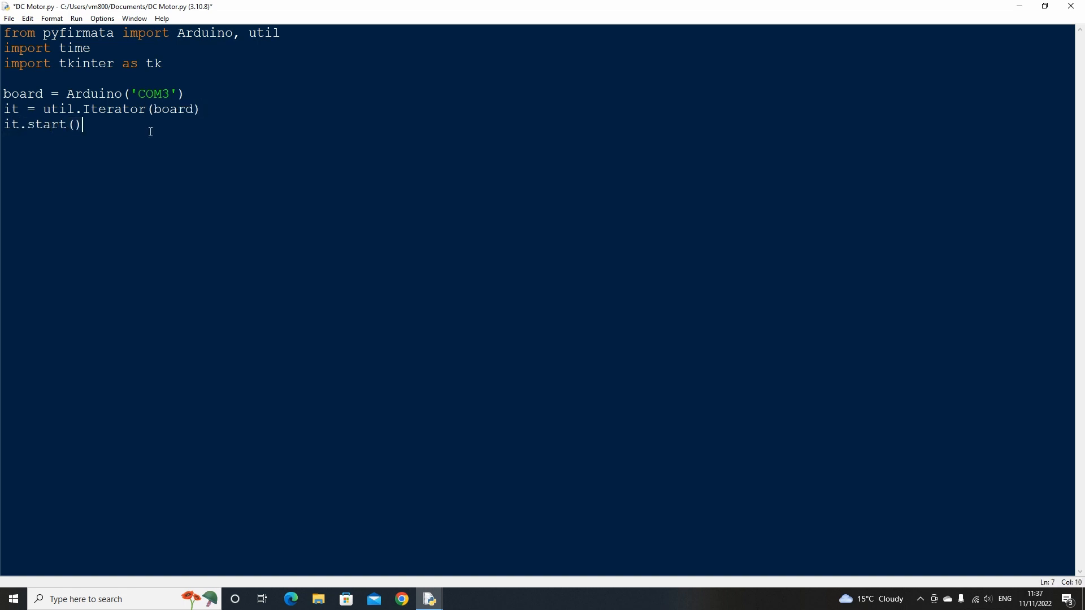
type("pin")
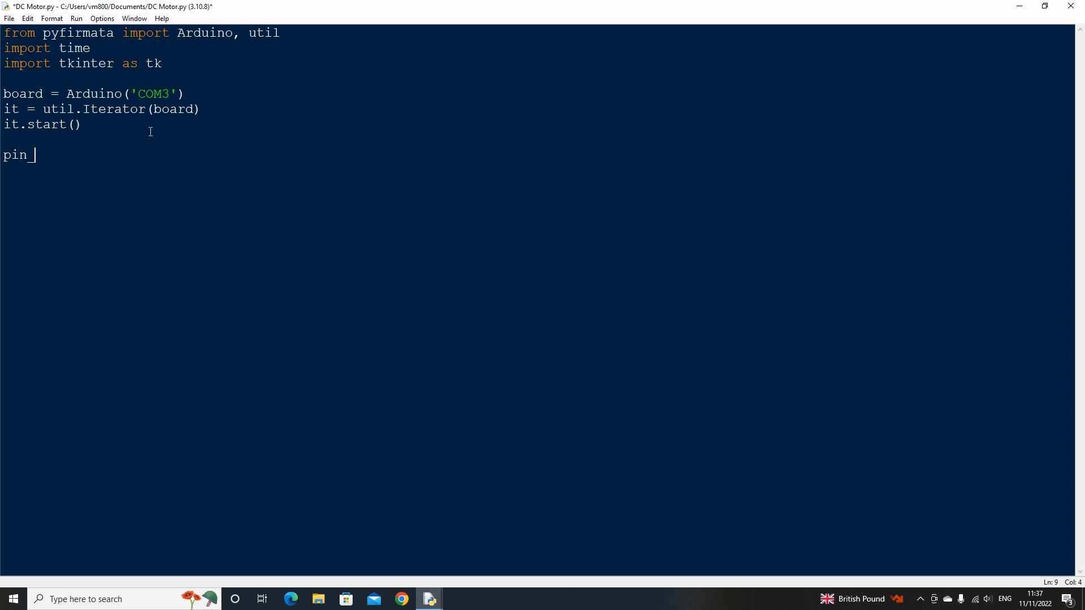
Define pin_3 and pin_4 as digital outputs with board.get_pin('d:3:o') and ('d:4:o').
type("_3 = b")
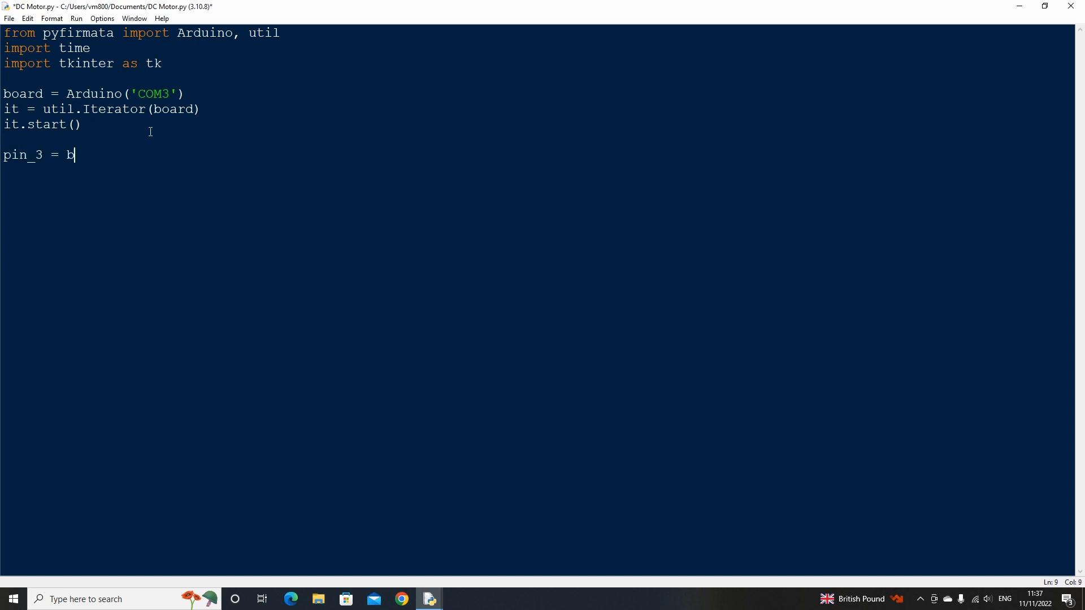
type("oard.get_pi")
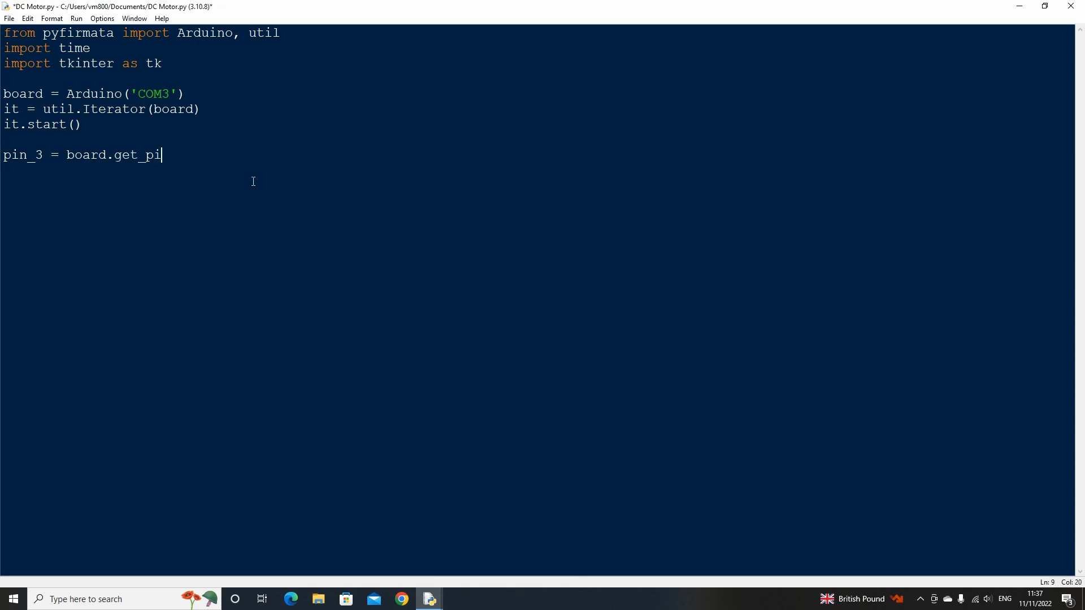
type("n('d:3:")
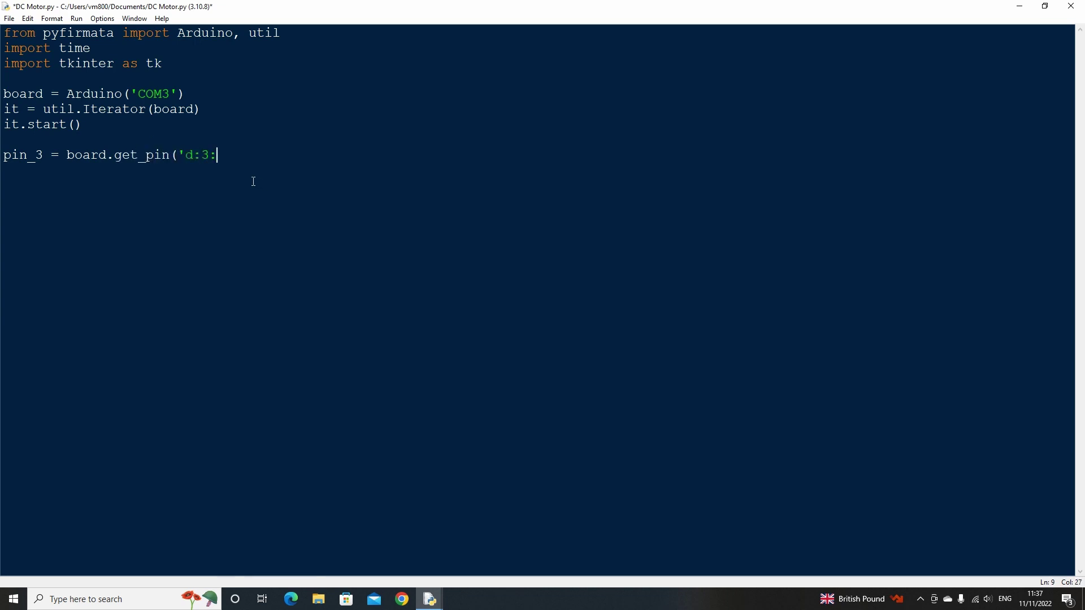
type("o')")
type("pin_4 = board.ge")
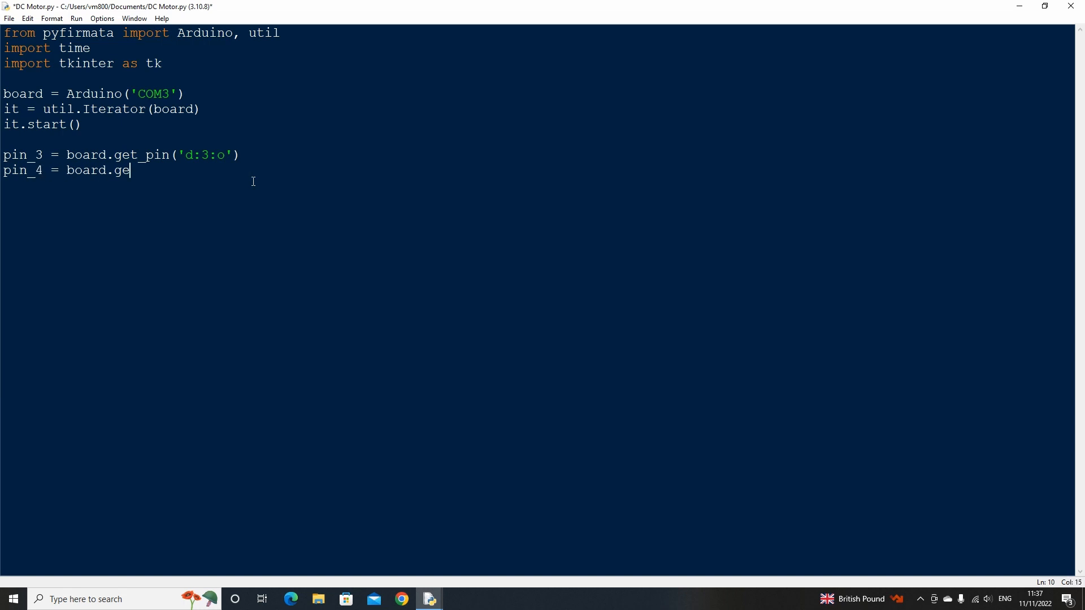
type("t_pin('d:")
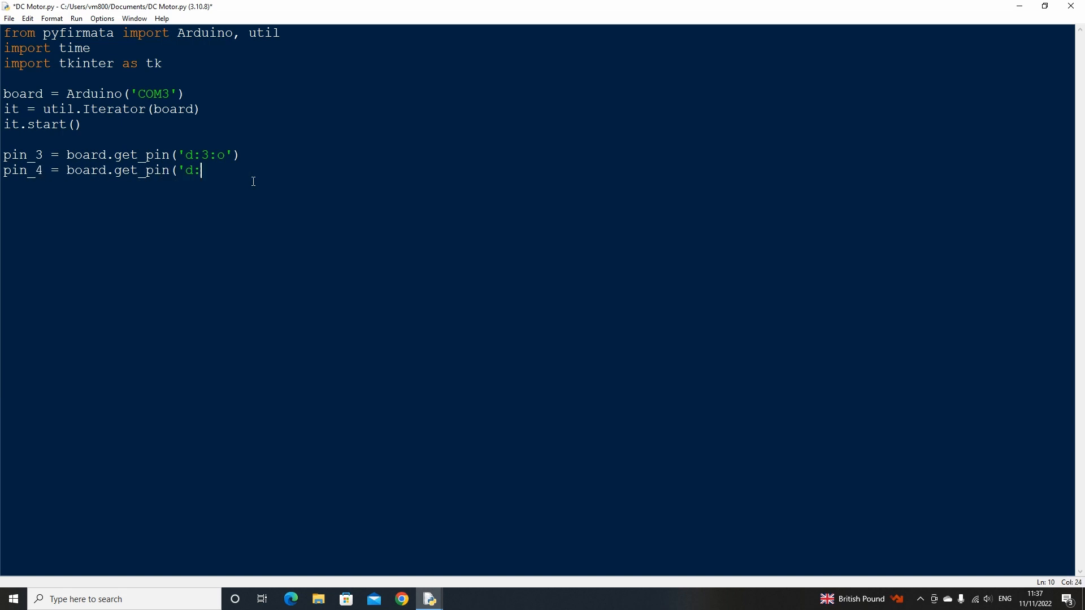
type("4:o')")
type("pin_5 =")
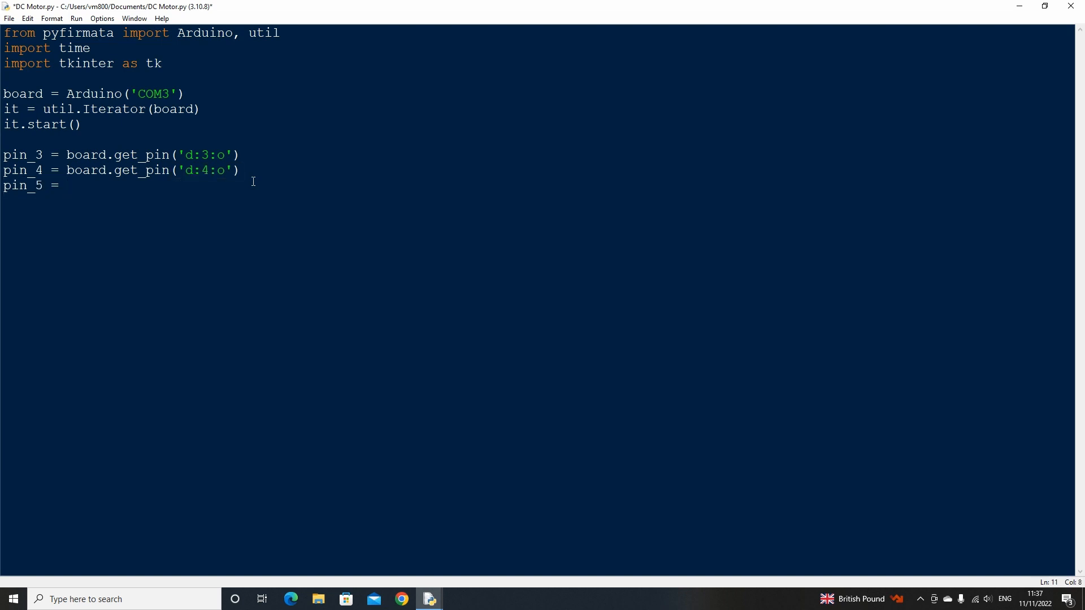
Define pin_5 as a PWM pin with board.get_pin('d:5:p') and begin the next pin line.
type("board.get_pin(")
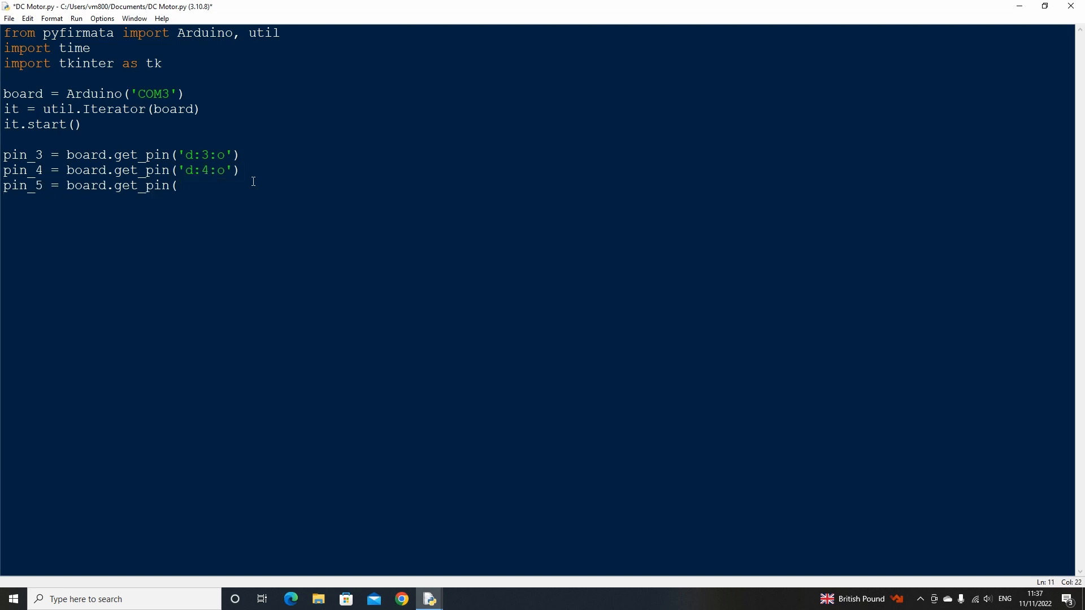
type("'d:5:p")
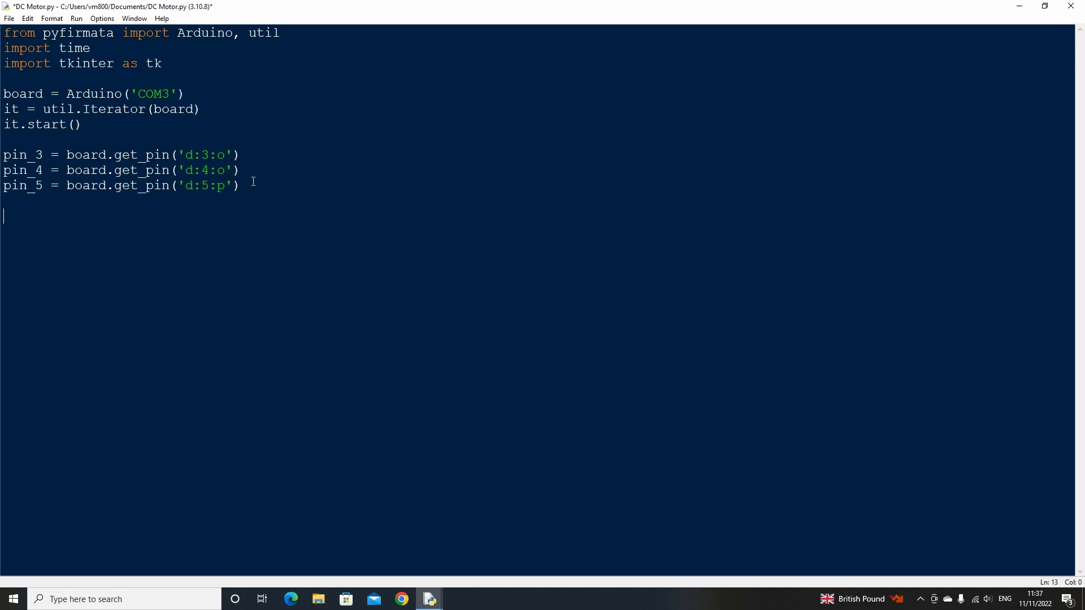
type("pin_")
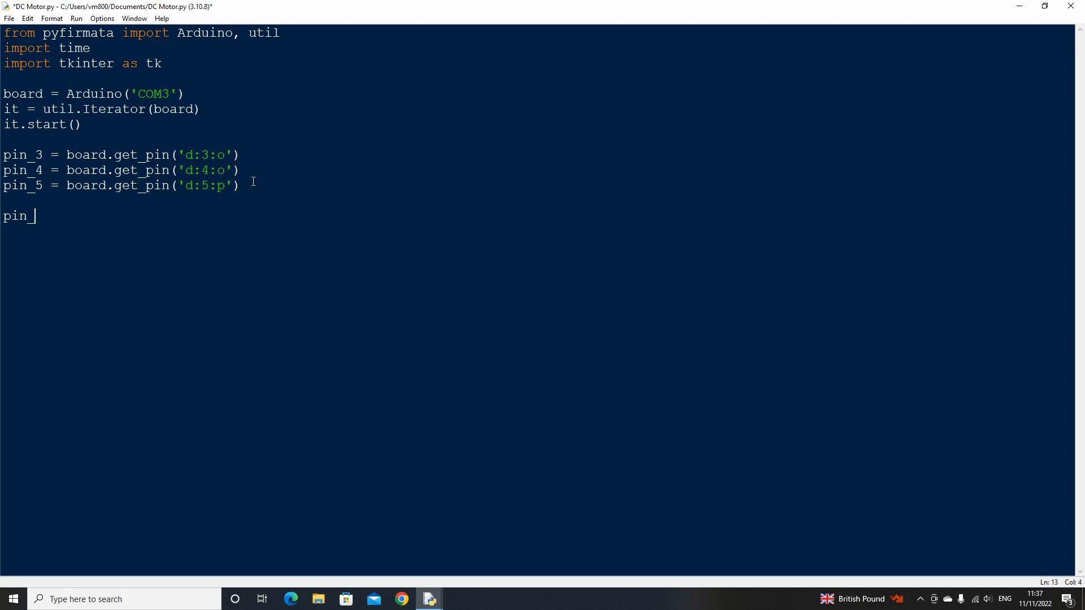
Write 1 to pin_3 and 0 to pin_4 with .write calls.
type("3.write(")
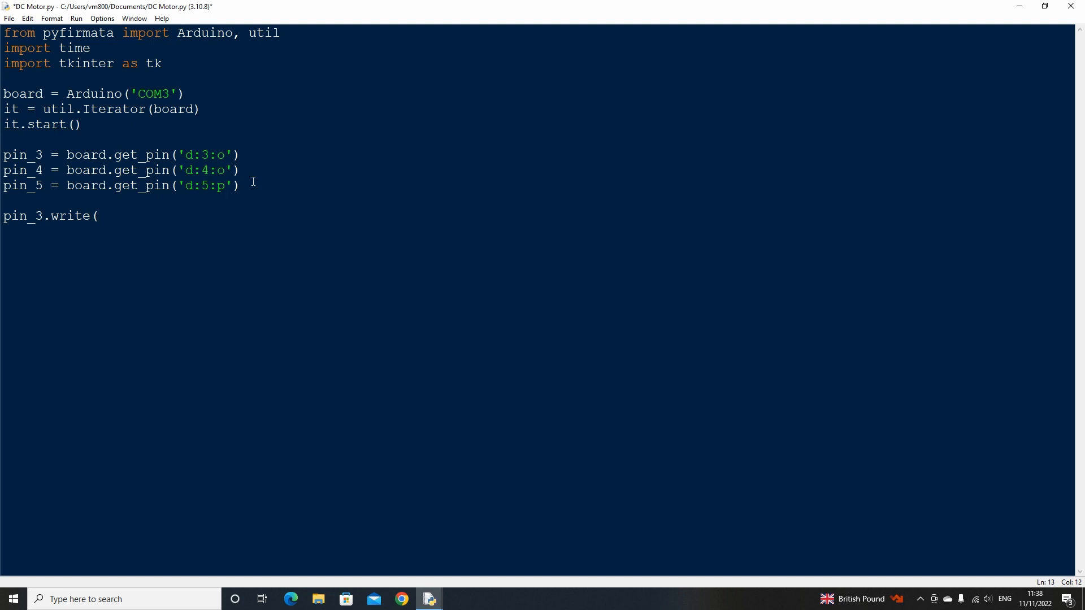
type("1)")
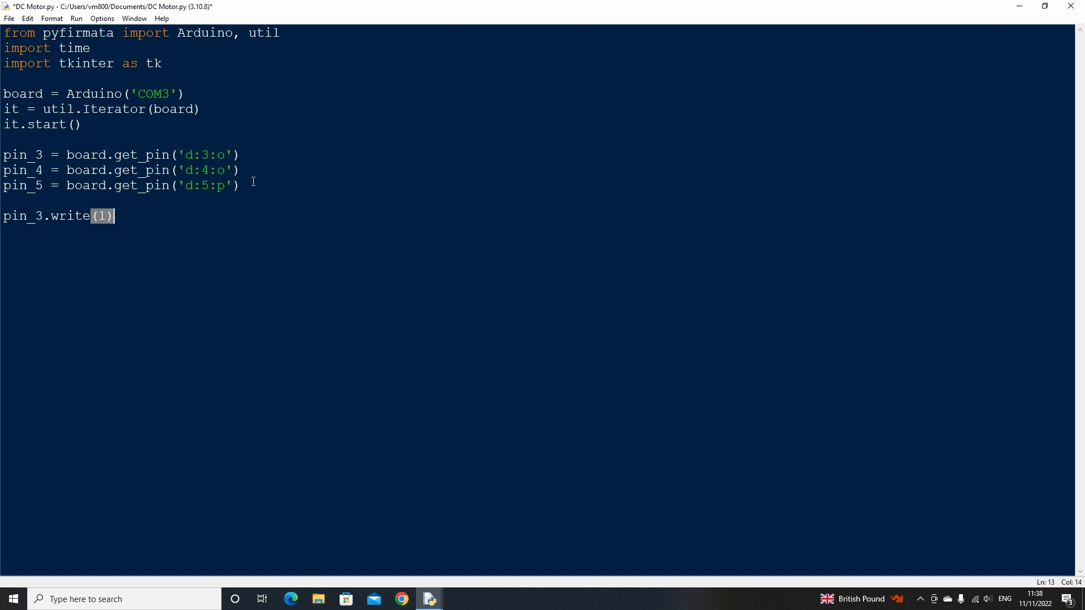
type("pi")
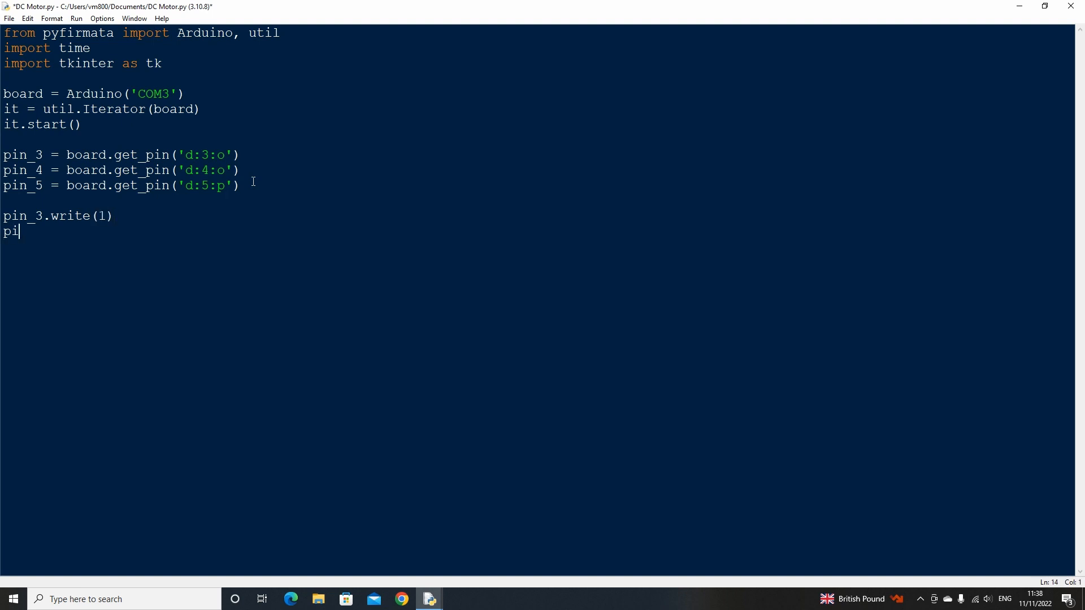
type("n_4")
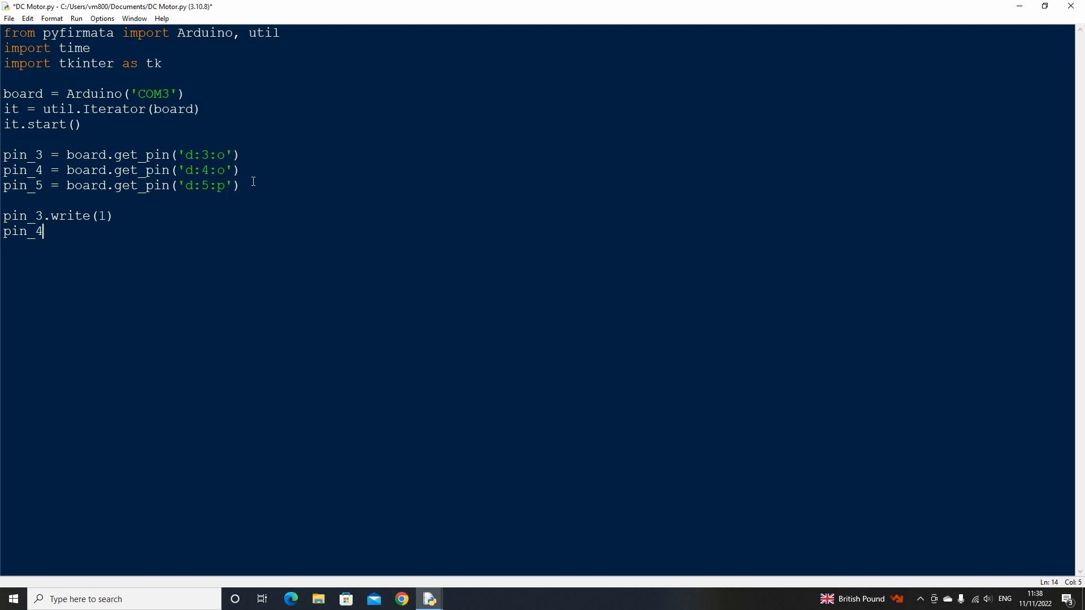
type(".write(")
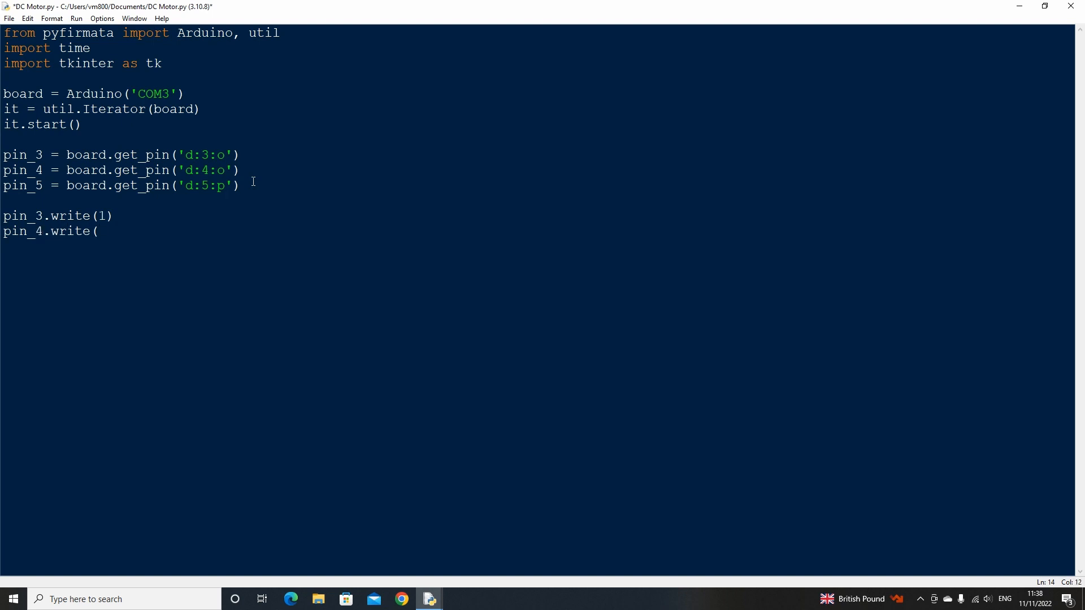
type("0)")
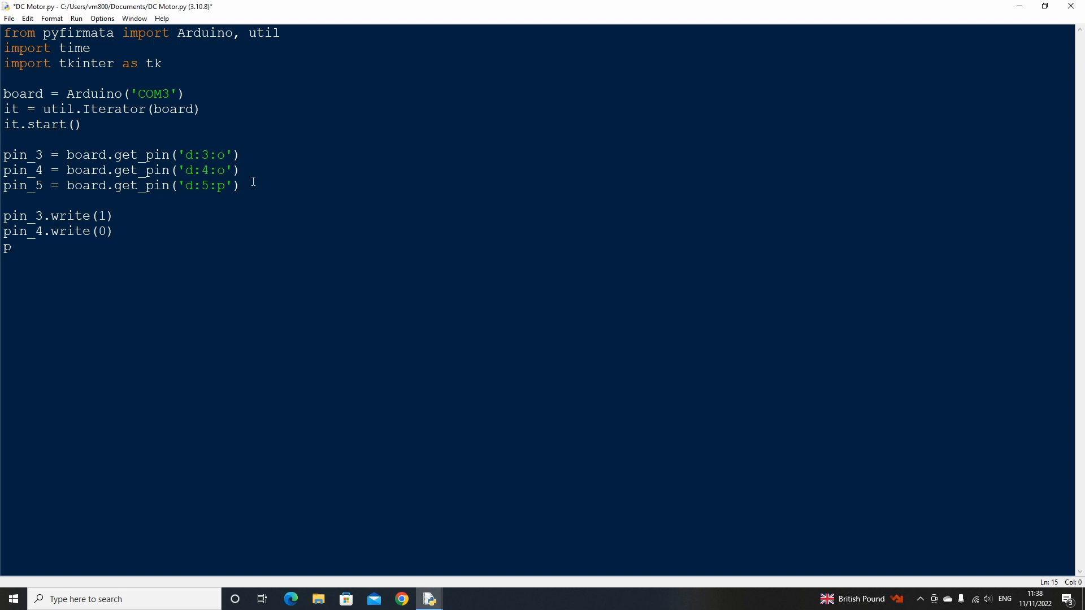
Write 1 to pin_5, then head to the Run menu to try the script.
type("in_5")
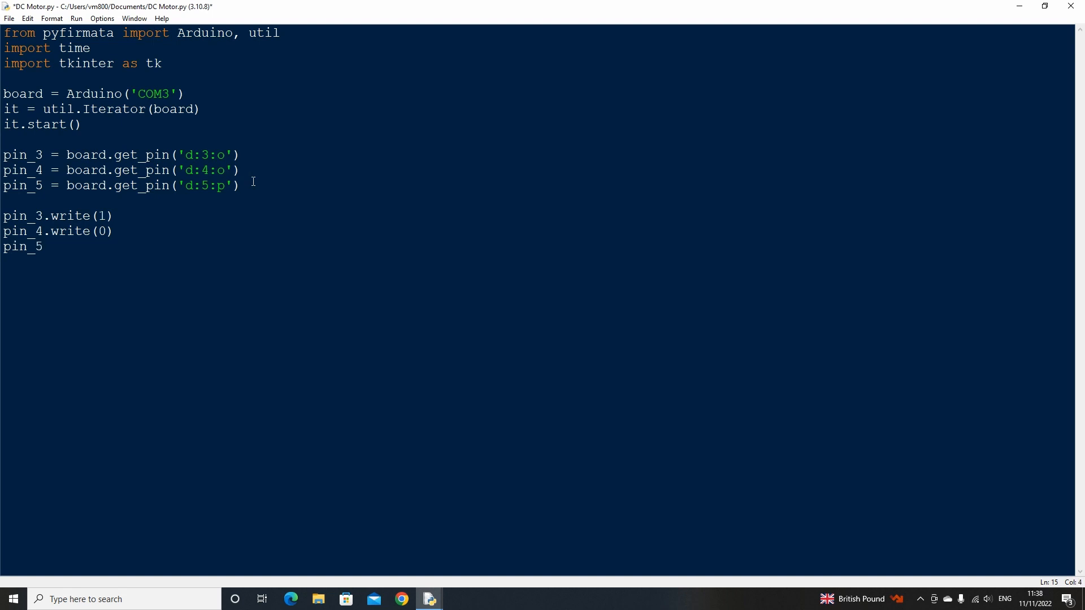
type(".write(1")
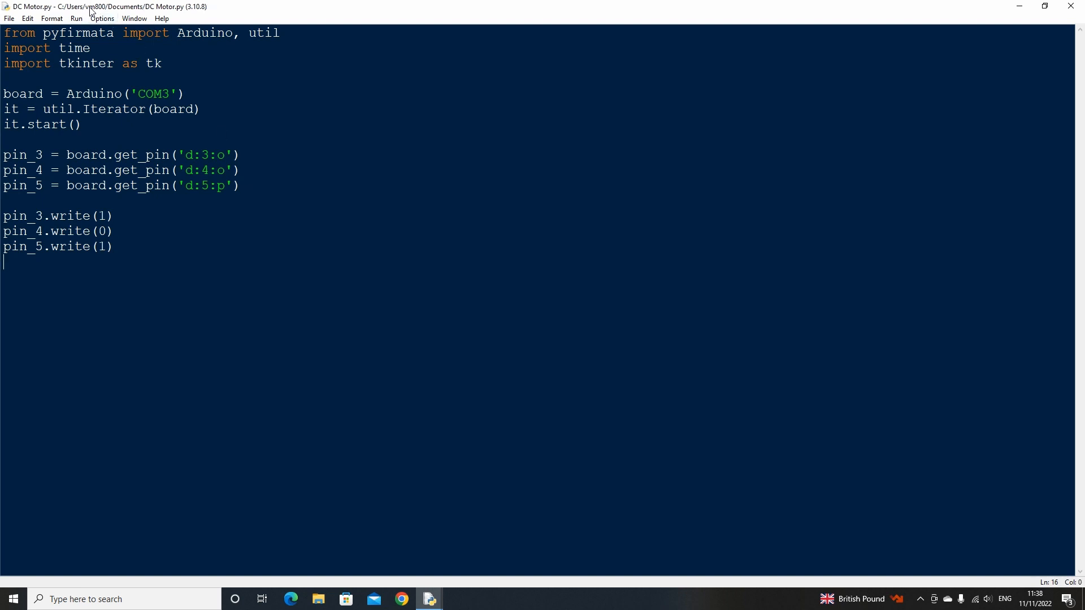
left_click(87, 18)
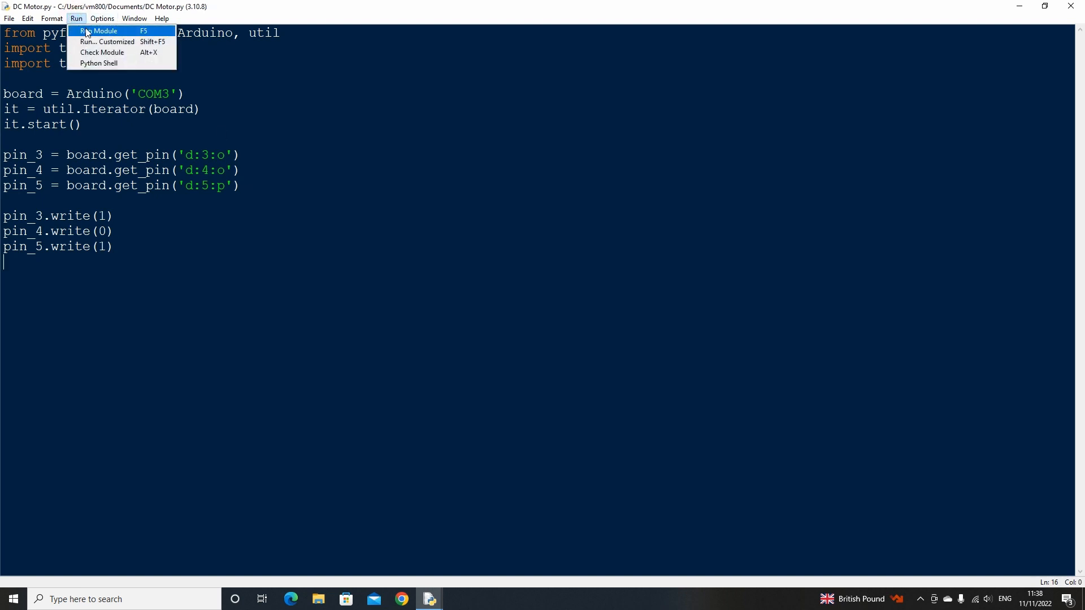
left_click(104, 31)
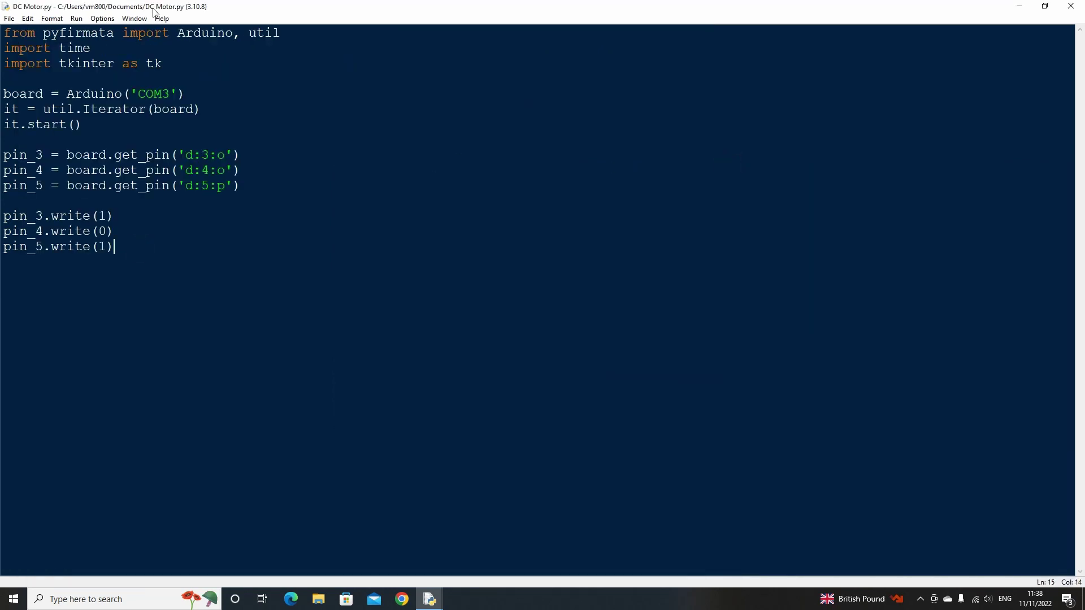
Create a tk.Tk() window titled 'DC Motor', zoomed, with window.mainloop().
type("window")
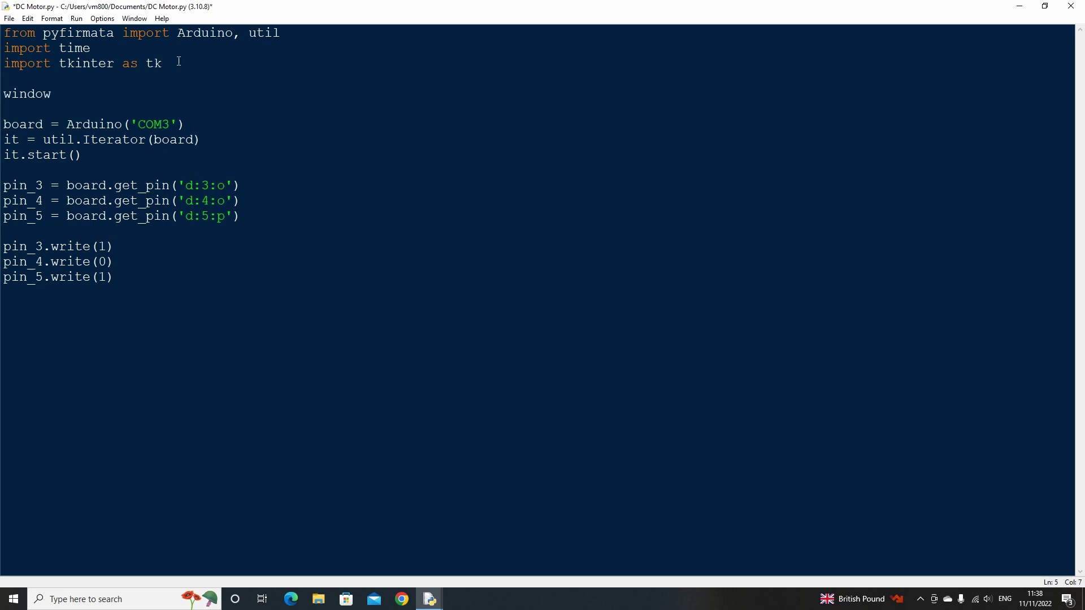
type("= tk.Tk()")
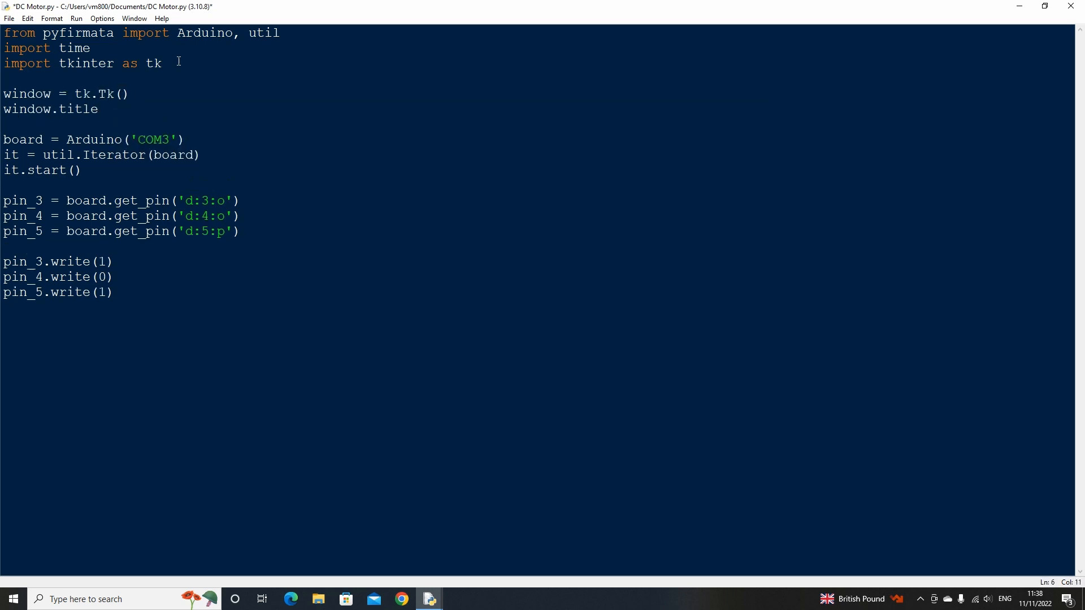
type("('DC Motor')")
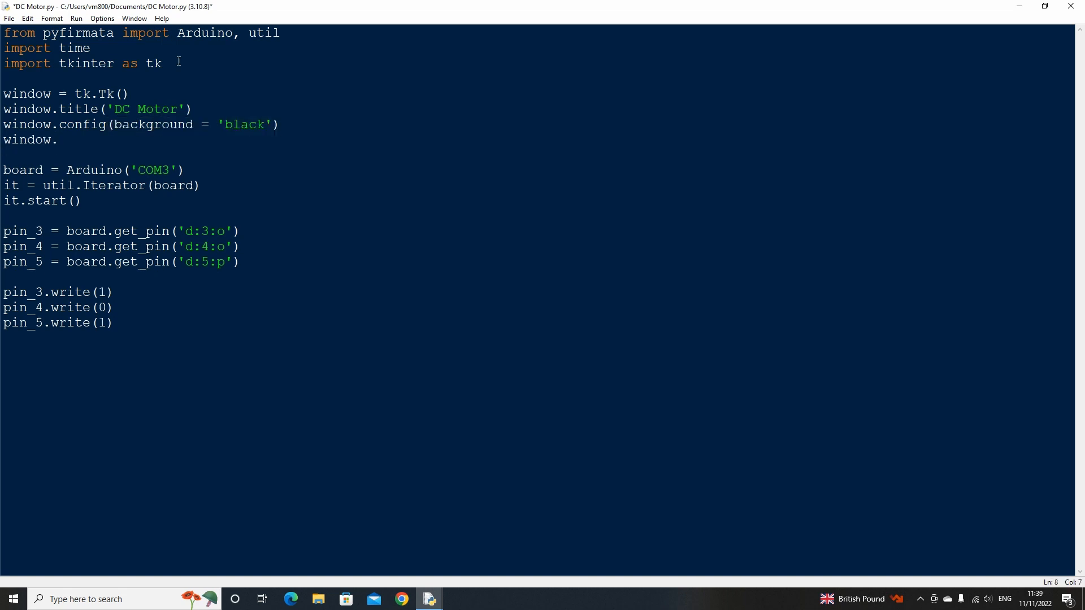
type("state('zoomed')")
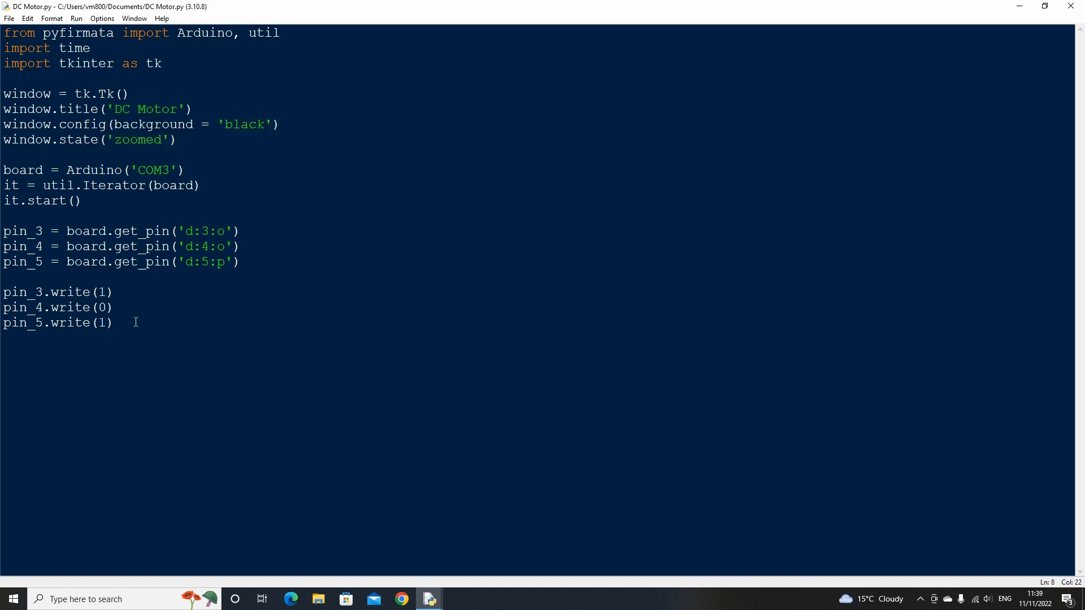
type("window.mainloop")
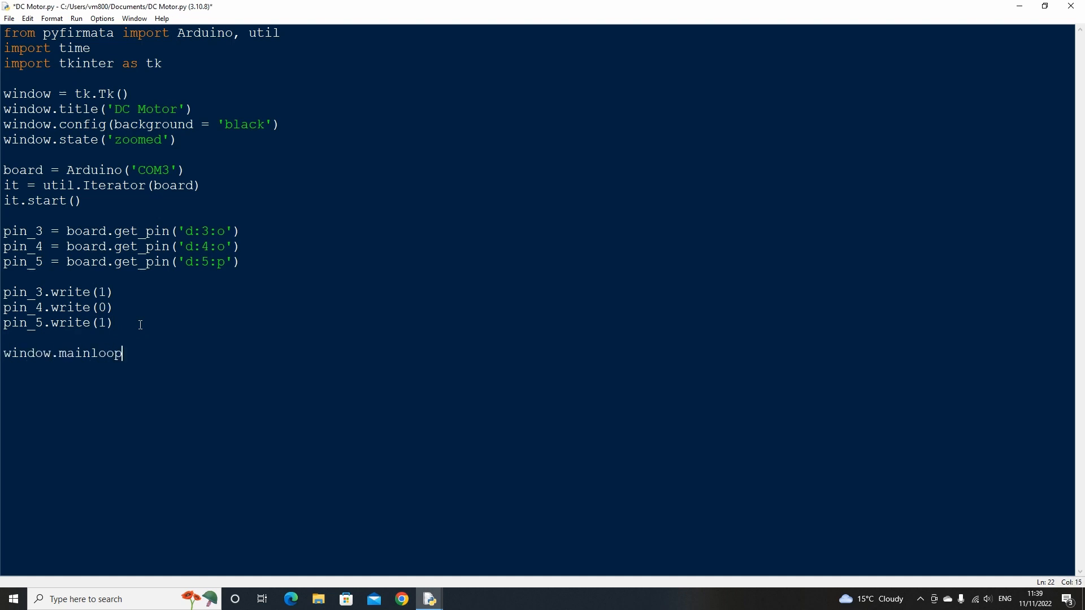
type("()")
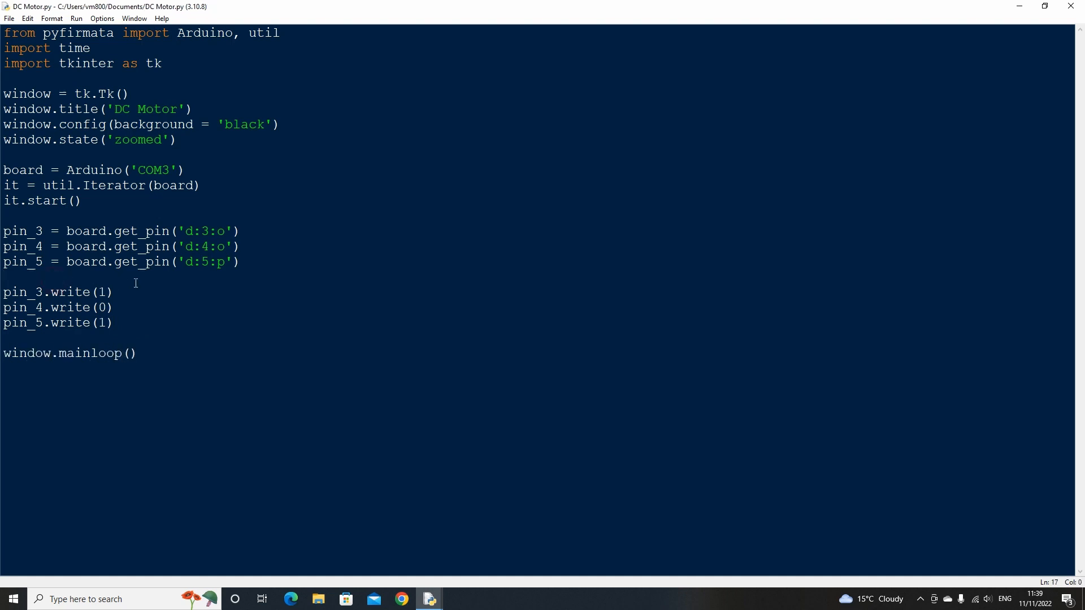
Wrap the pin writes in def on(), then copy it as def off() writing 0.
type("def on():")
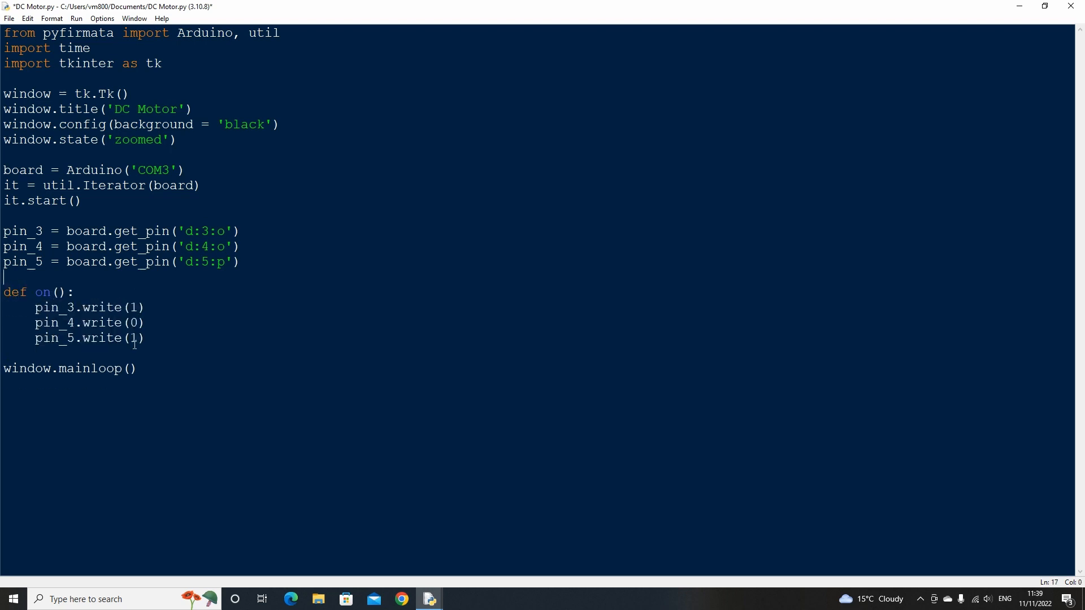
left_click_drag(4, 291, 146, 338)
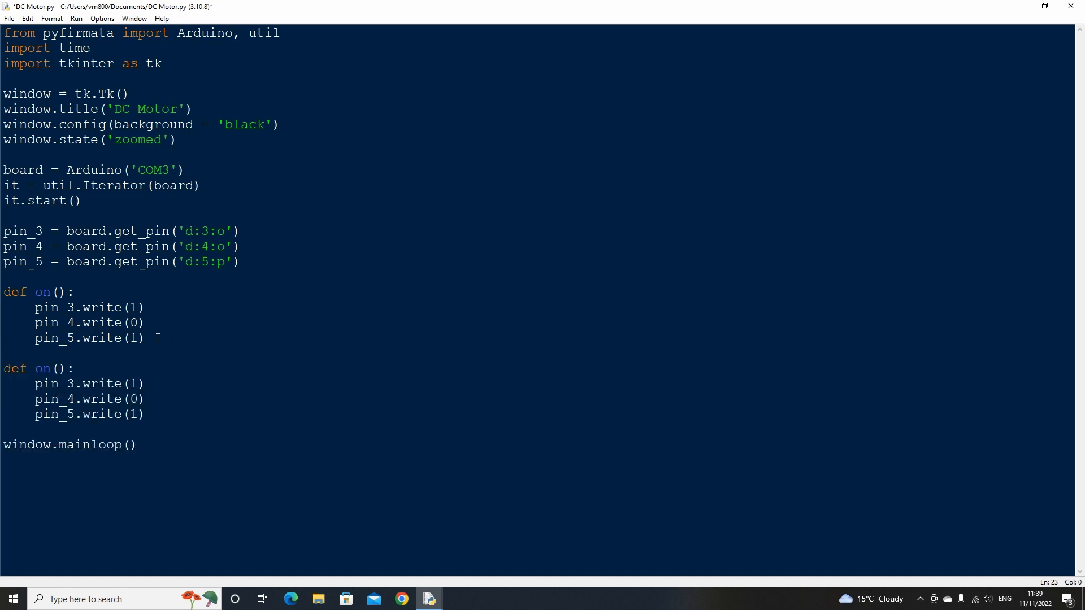
type("off")
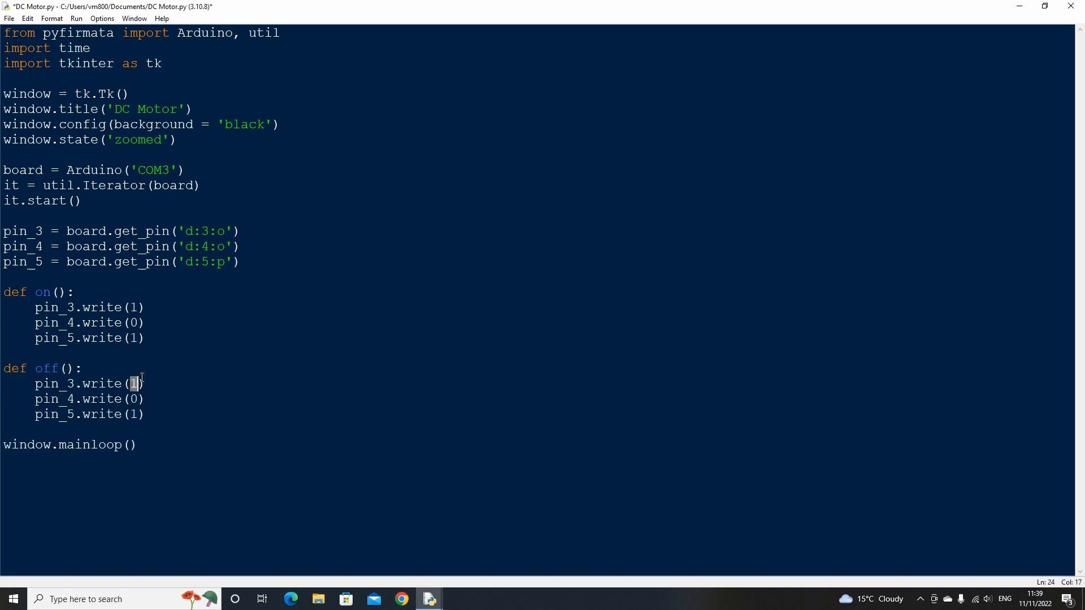
type("0")
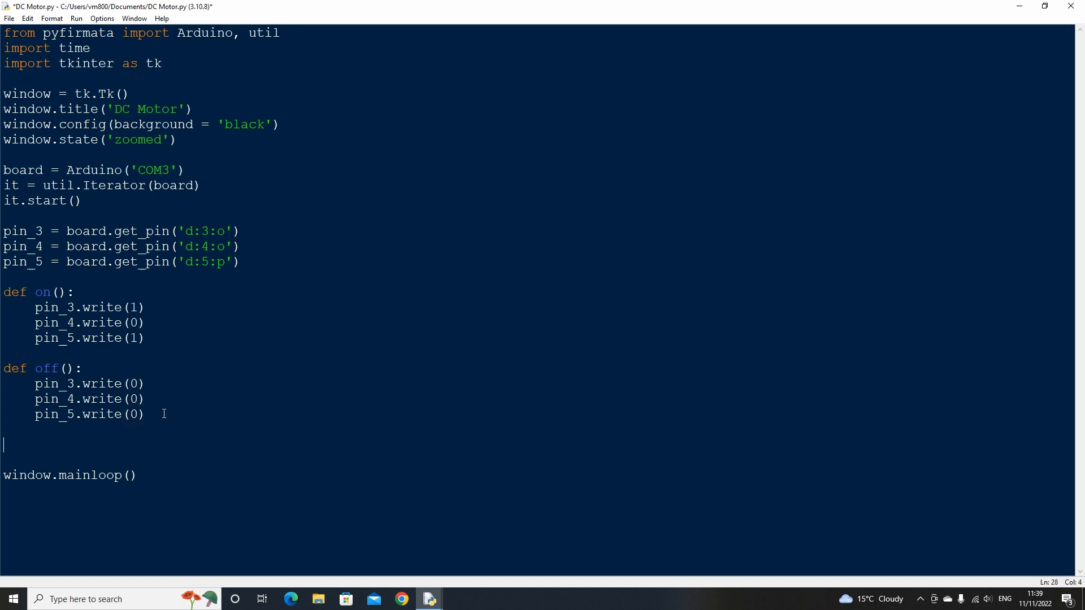
Add direction = 0 and define direction() declaring global direction.
type("def")
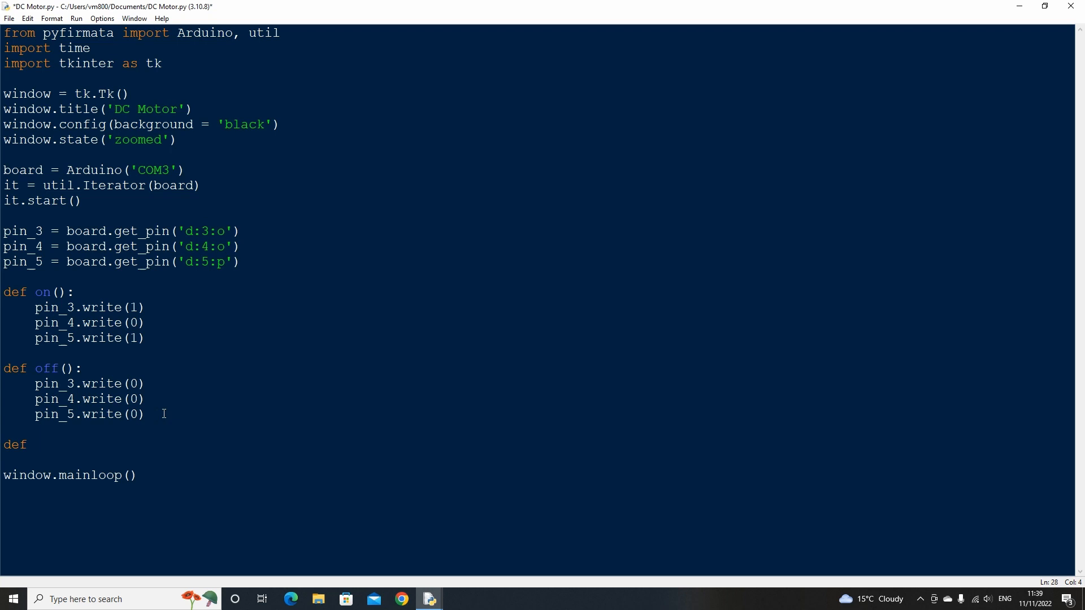
type("direc")
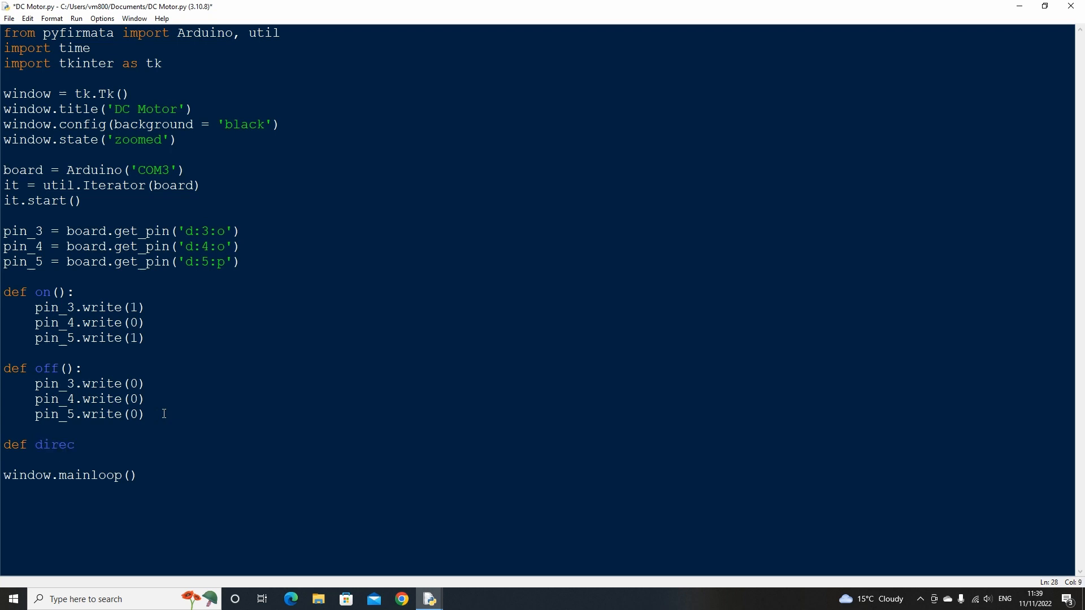
type("tion():")
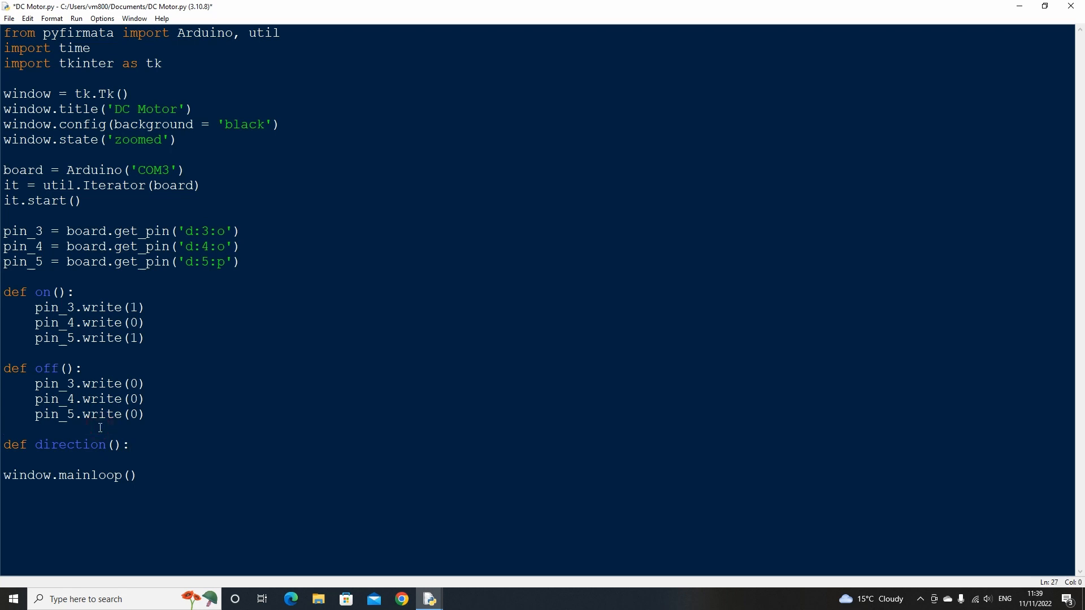
type("direction = 0")
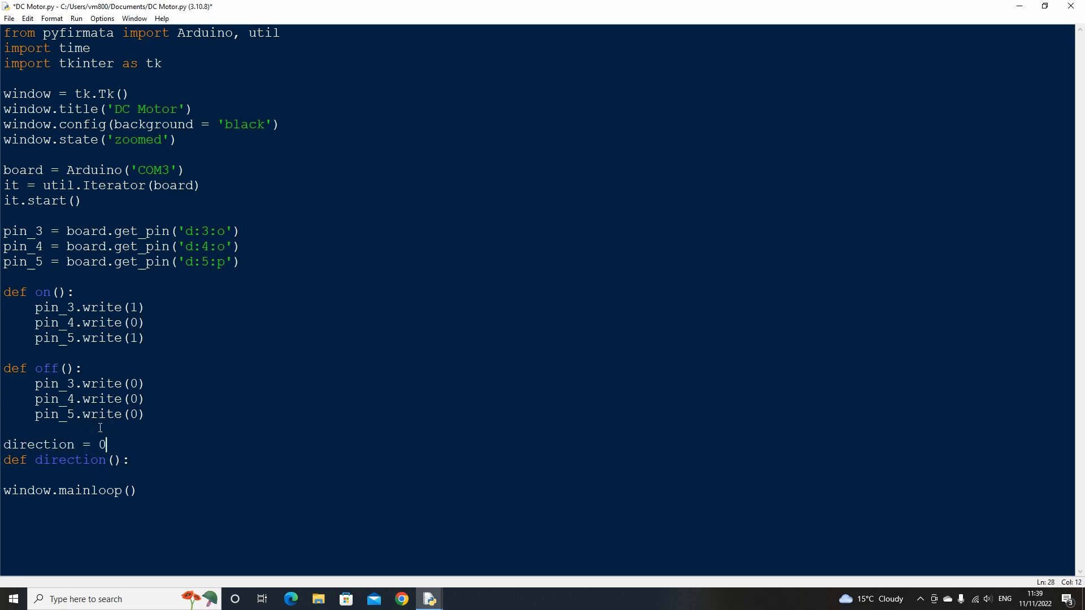
key("enter")
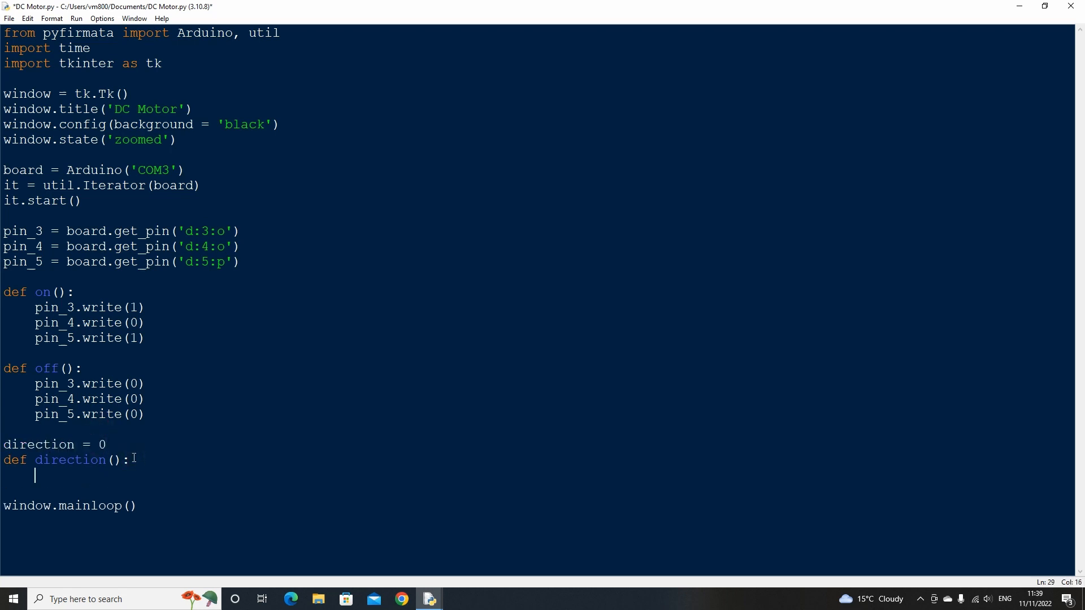
type("global di")
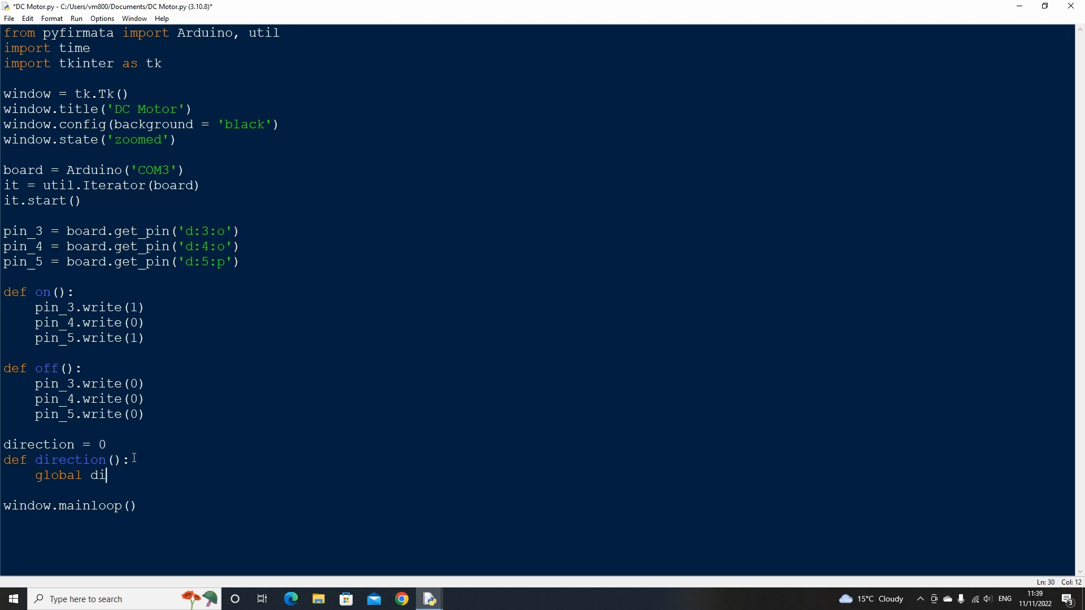
type("rection")
type("off")
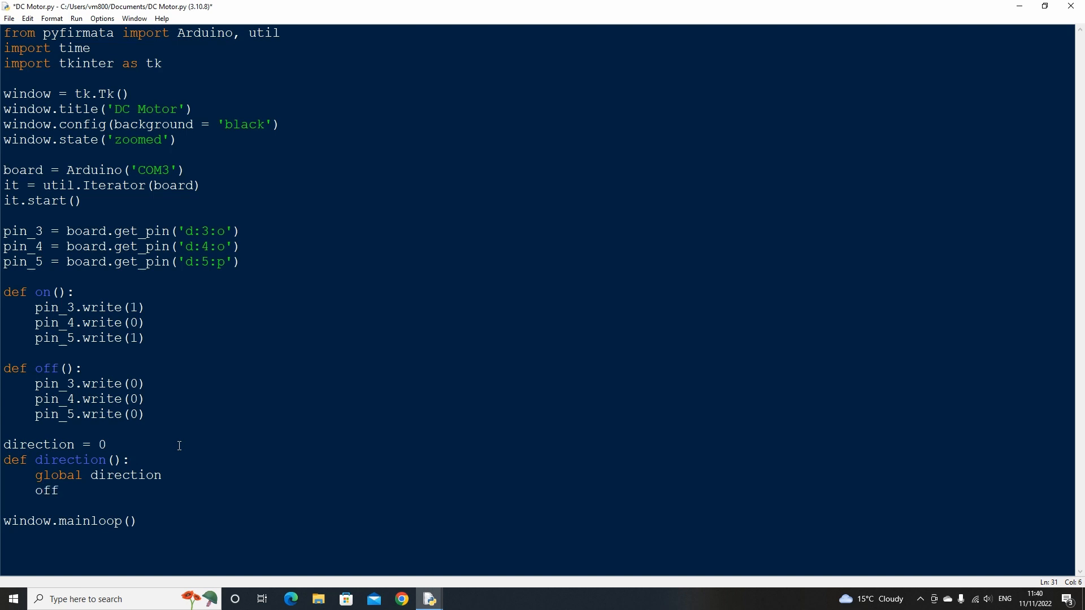
Make direction() call off(), sleep, then toggle direction between 0 and 1 with if/else.
type("()")
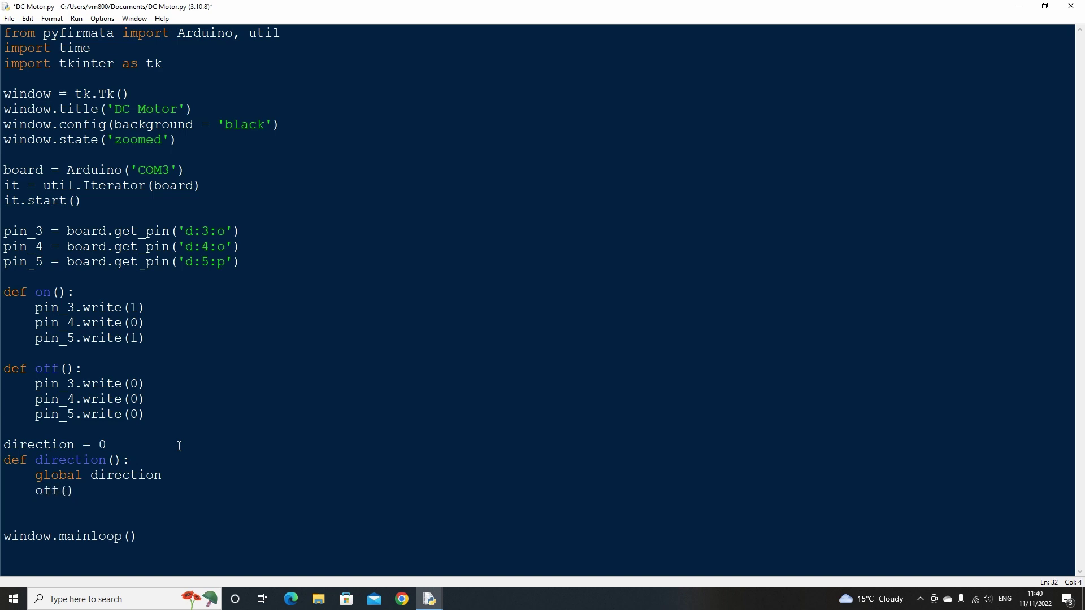
type("time.sleep(0.")
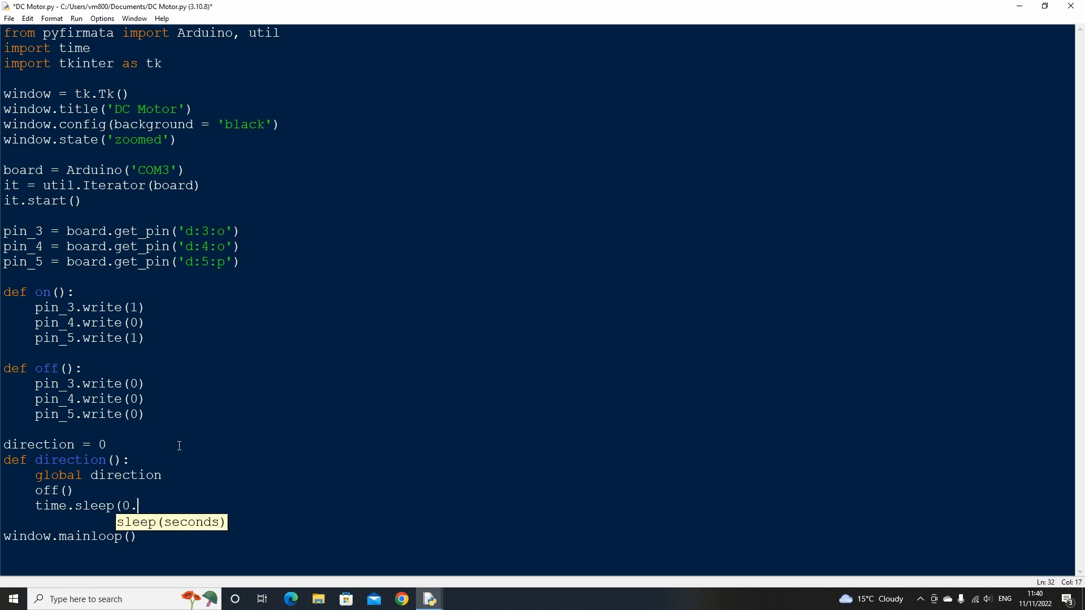
type("5)")
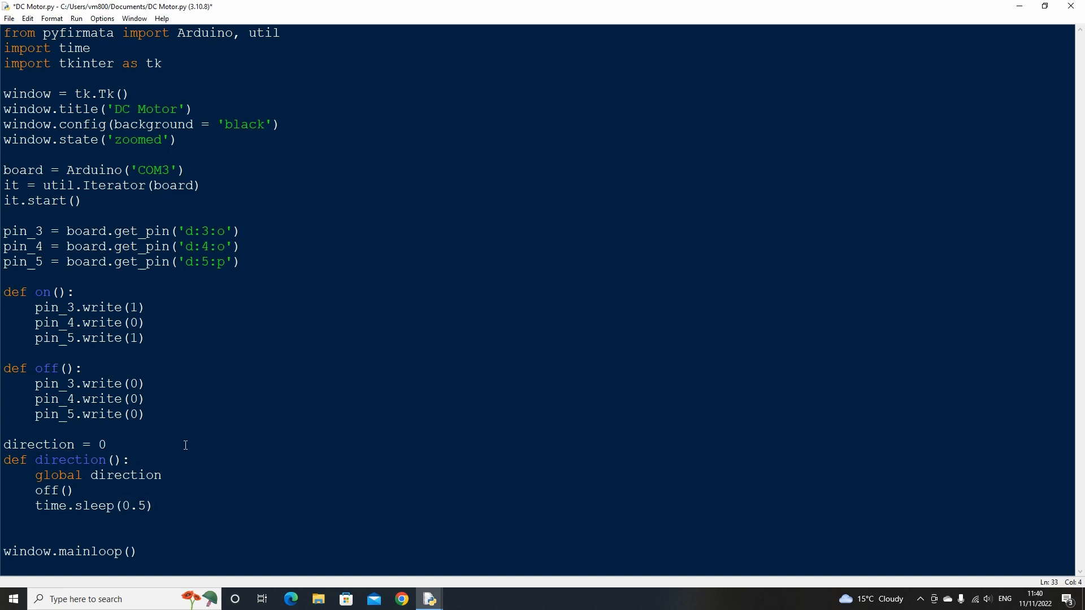
type("if direction")
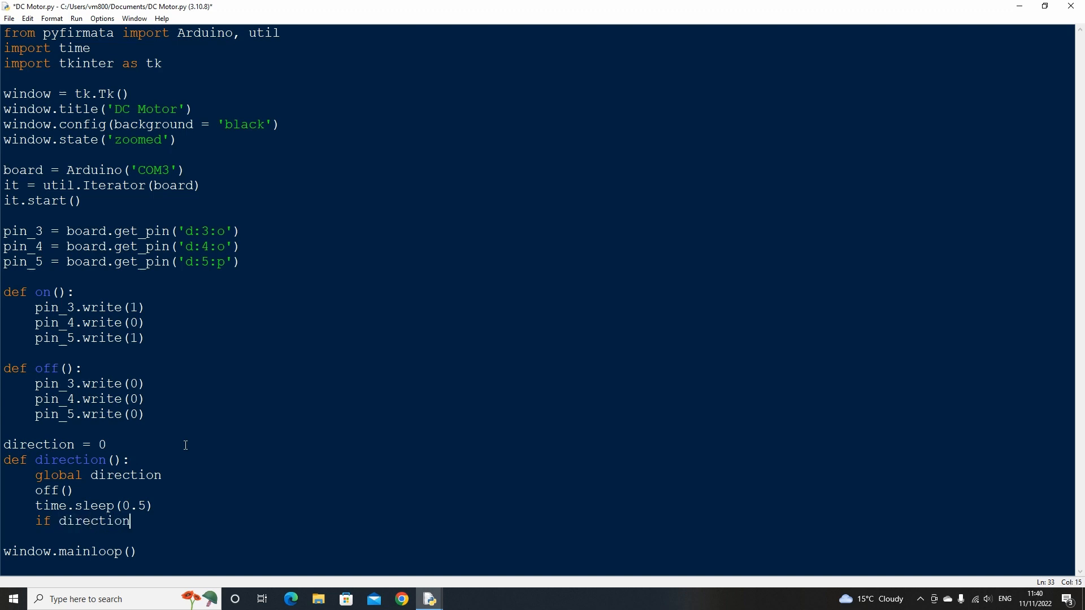
type("== 1:")
type("direction")
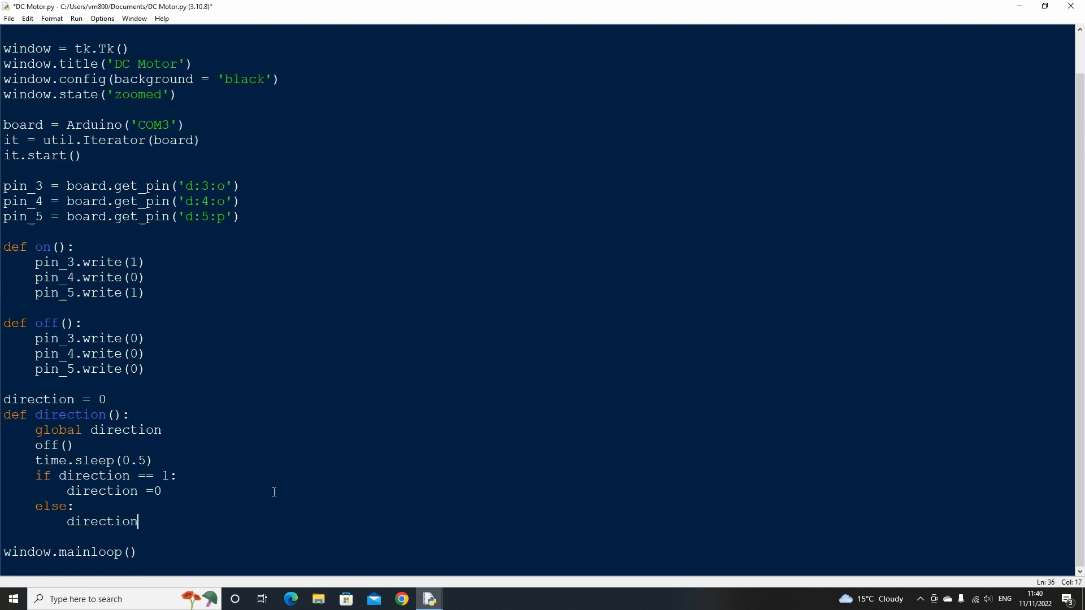
type("= 1")
type("on()")
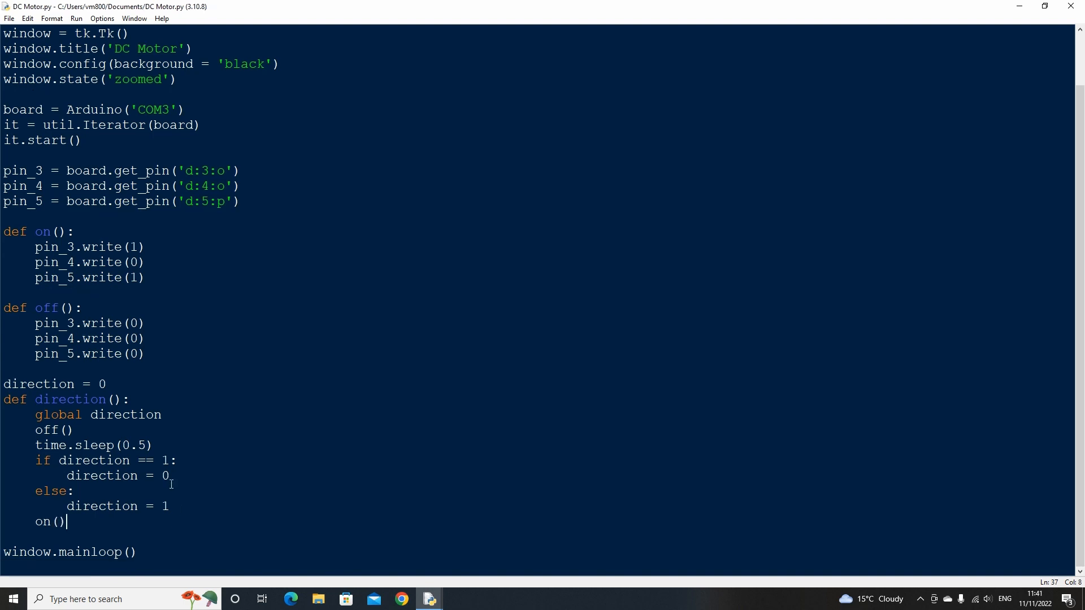
In on(), declare global direction and set direction2 inversely via if/else.
left_click(74, 231)
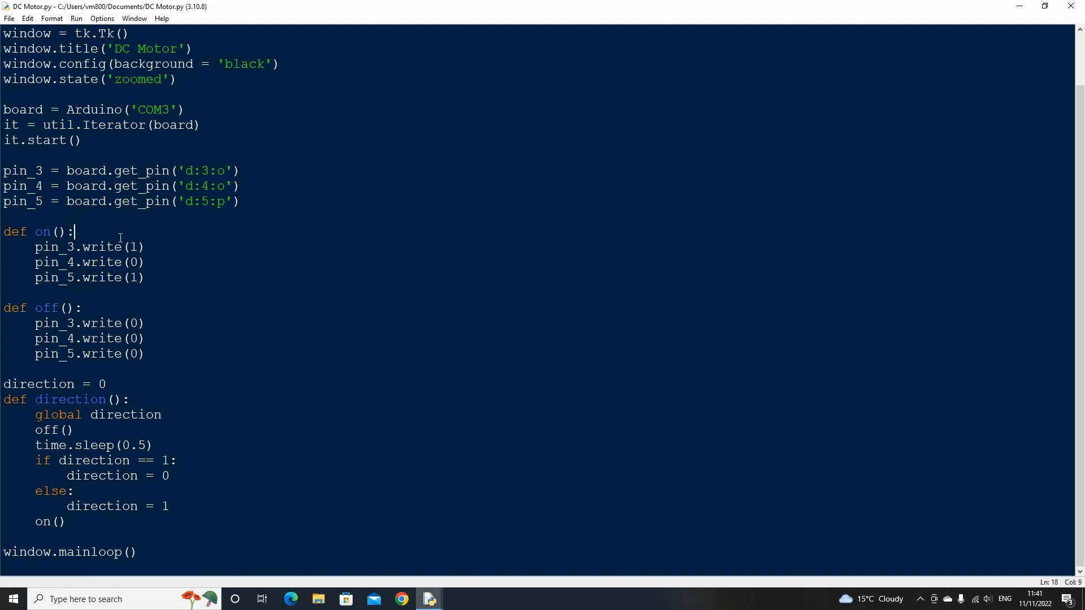
type("global direction")
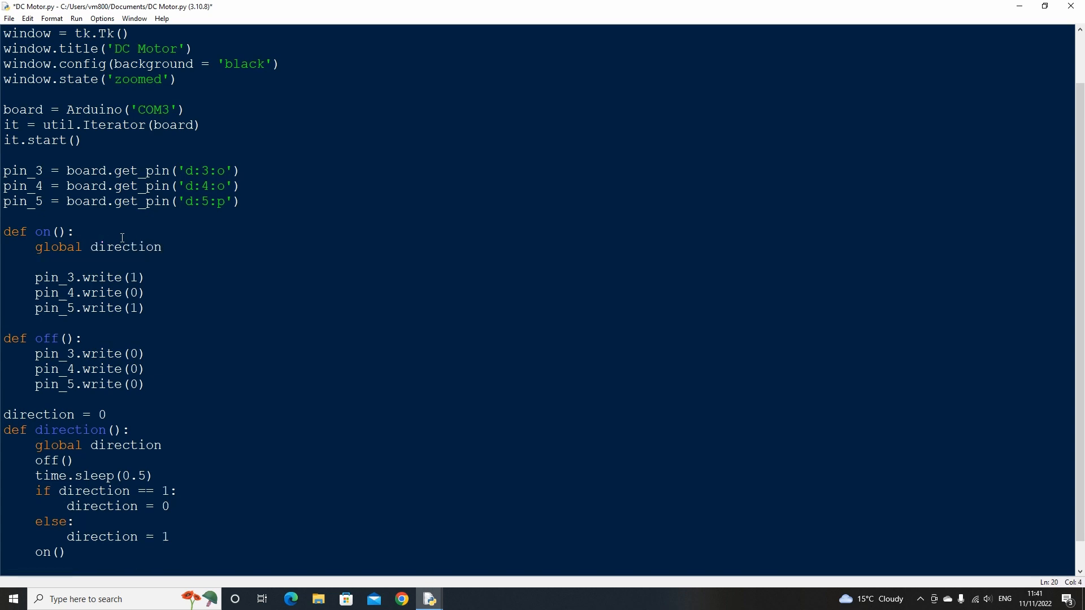
type("if direction = 1:")
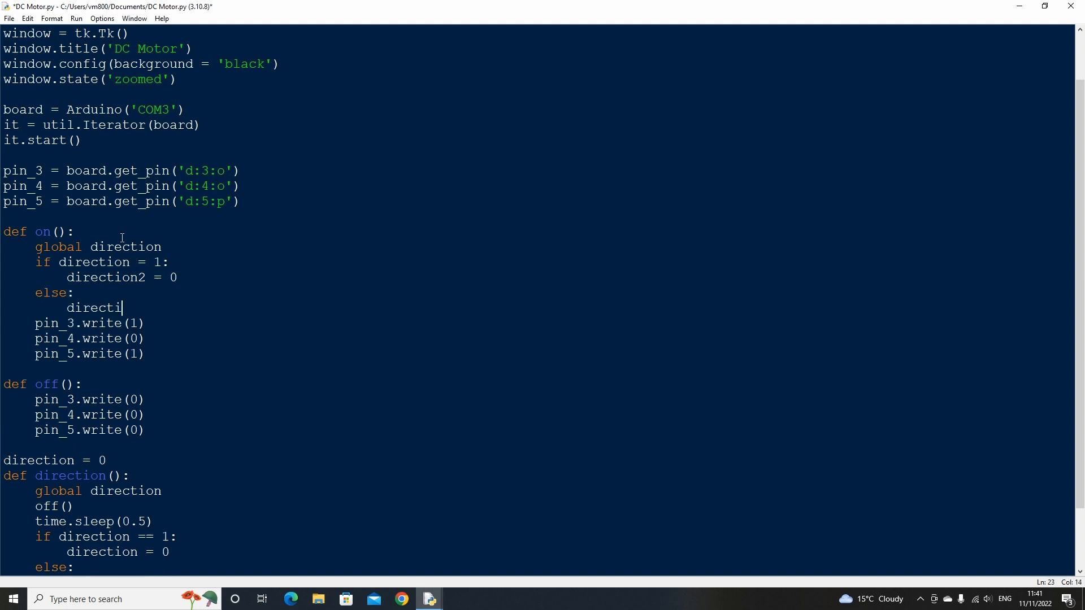
type("on2 = 1")
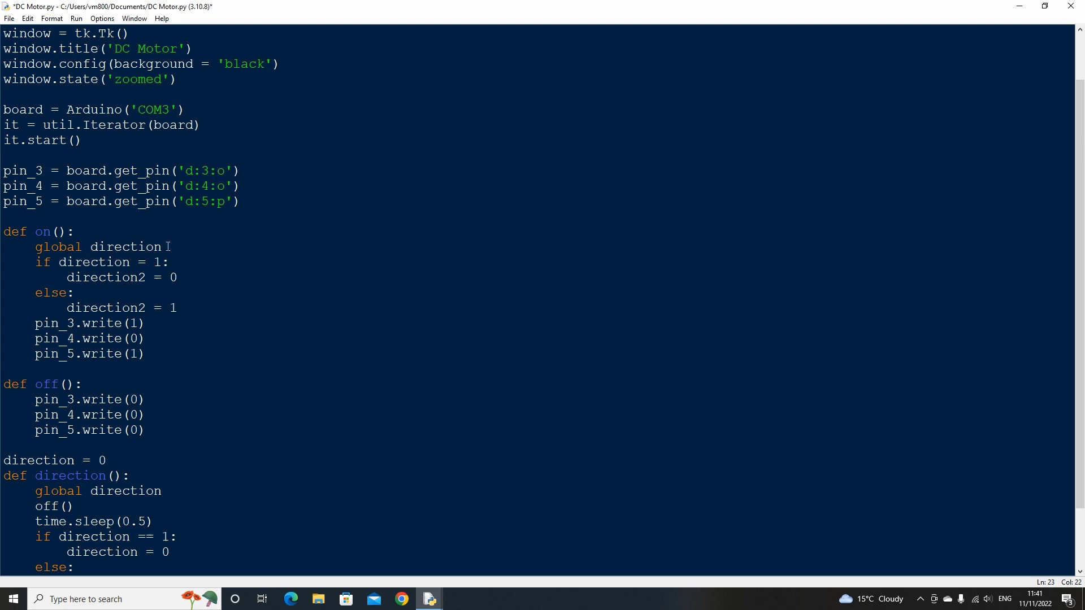
Change the pin_4 and pin_5 writes to use direction and direction2.
type("direction2 = 0")
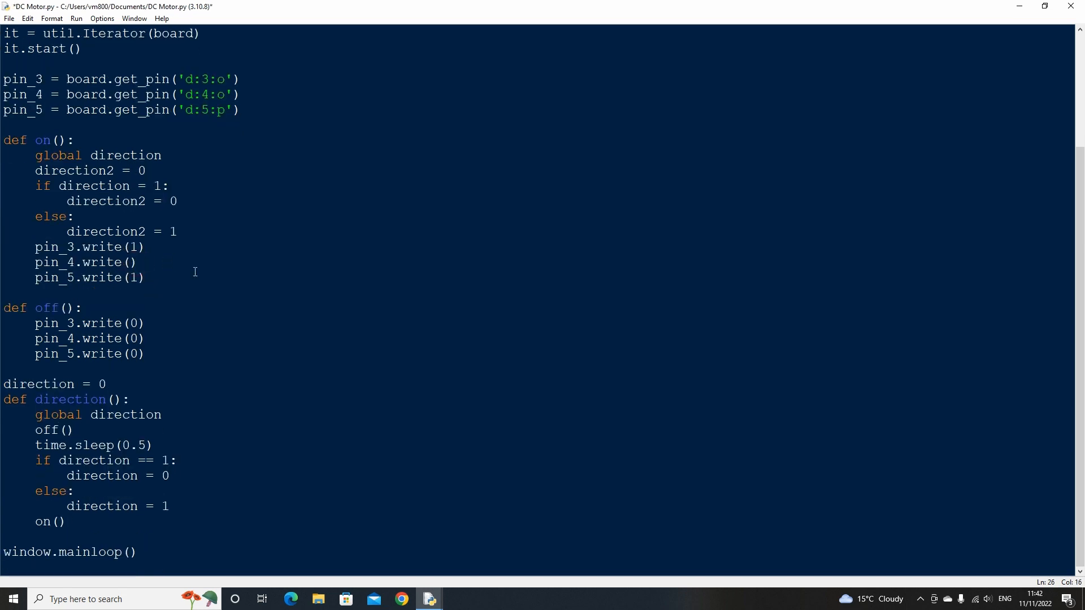
type("direction")
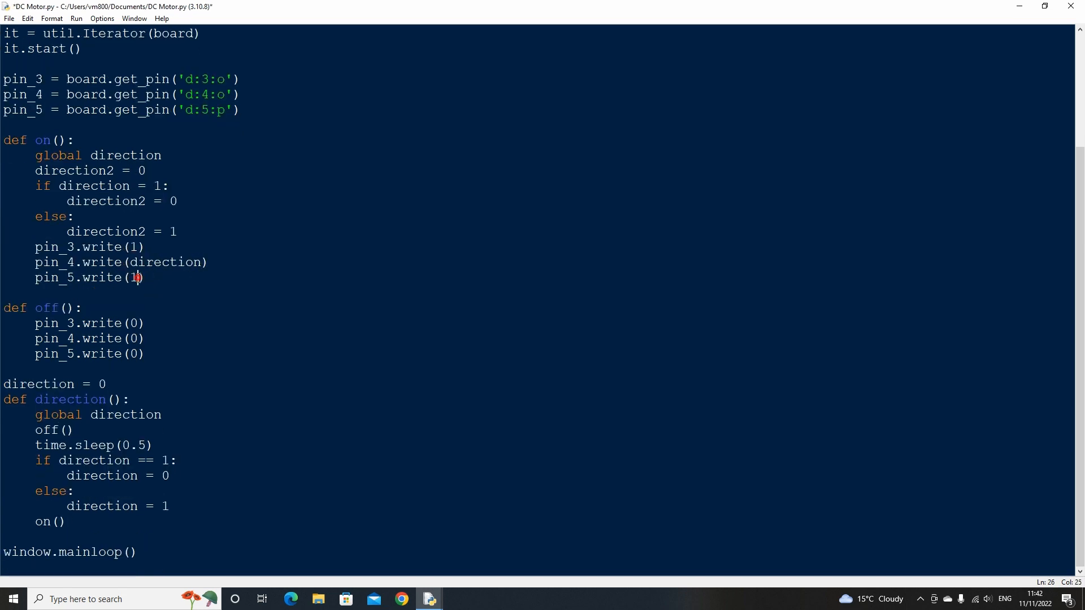
type("direction2")
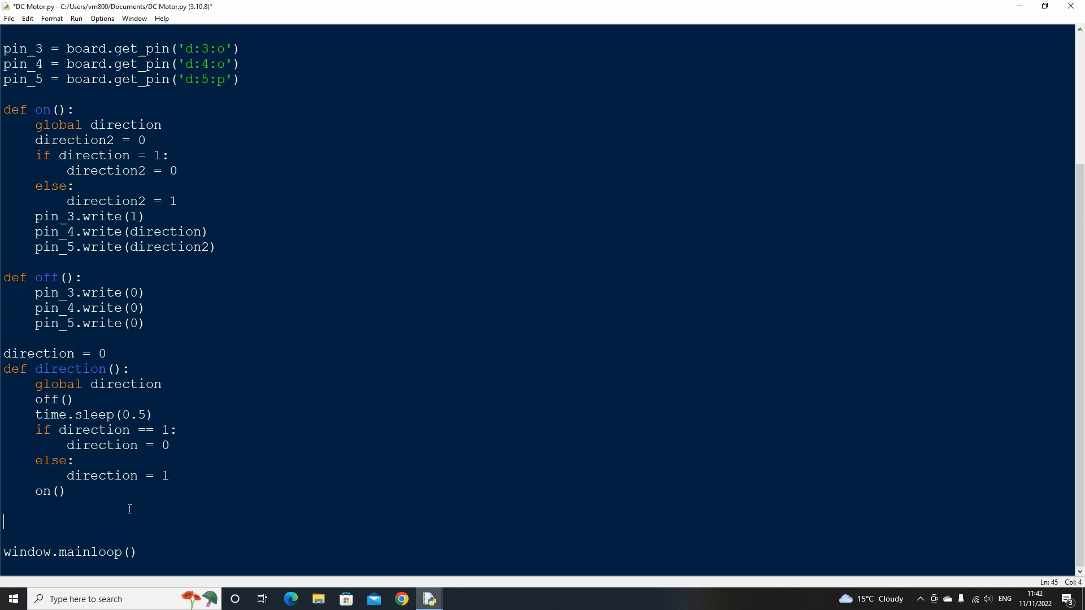
Create button1 as a tk.Button on window with Arial 40 font and text 'On'.
type("button1")
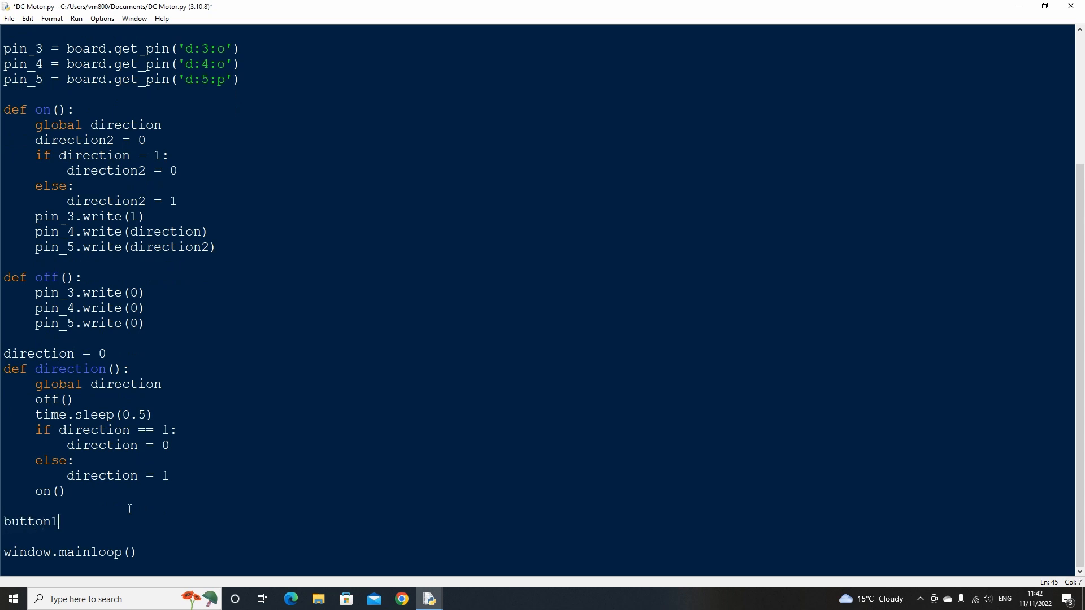
type("= tk.")
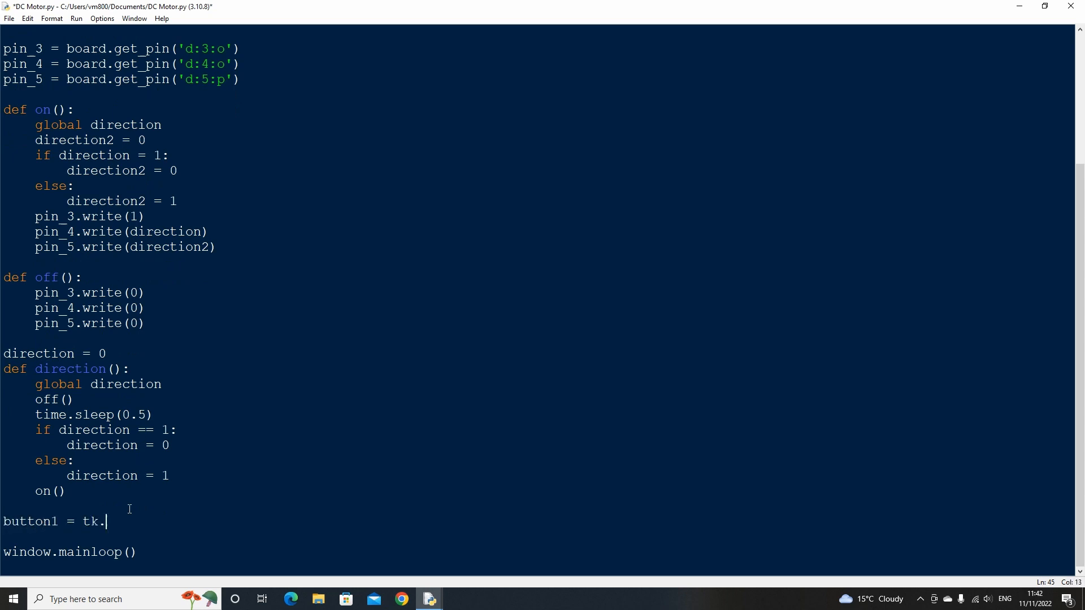
type("Button(windo")
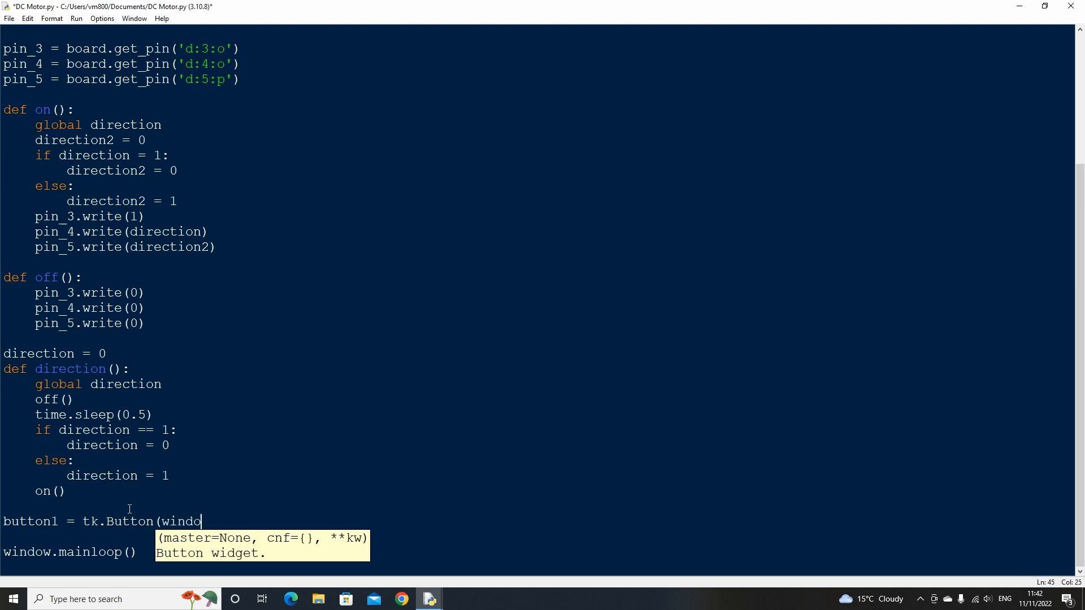
type("w, font =")
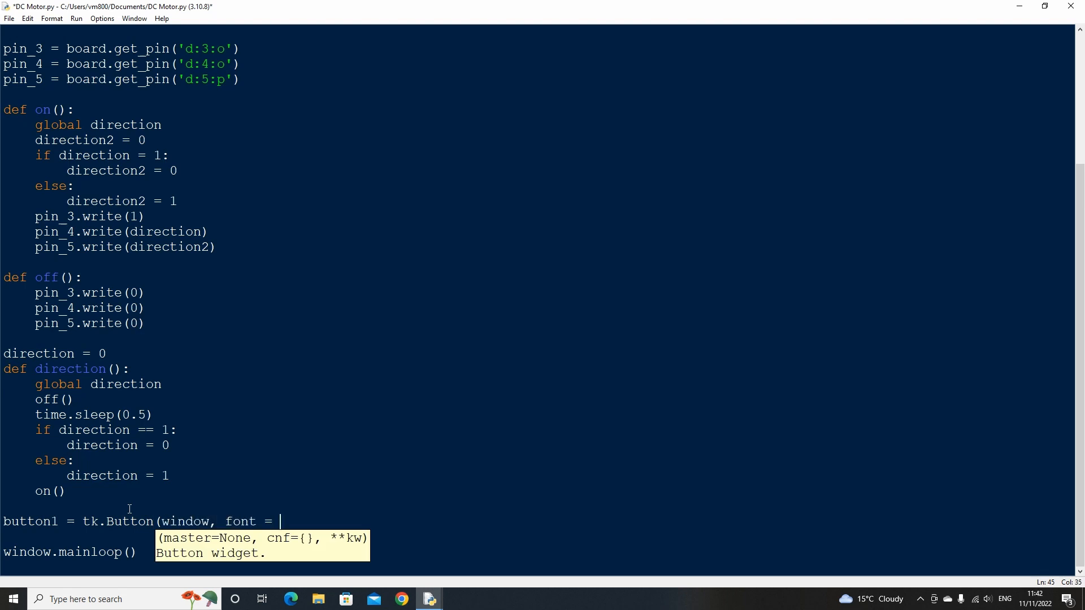
type("('arial'")
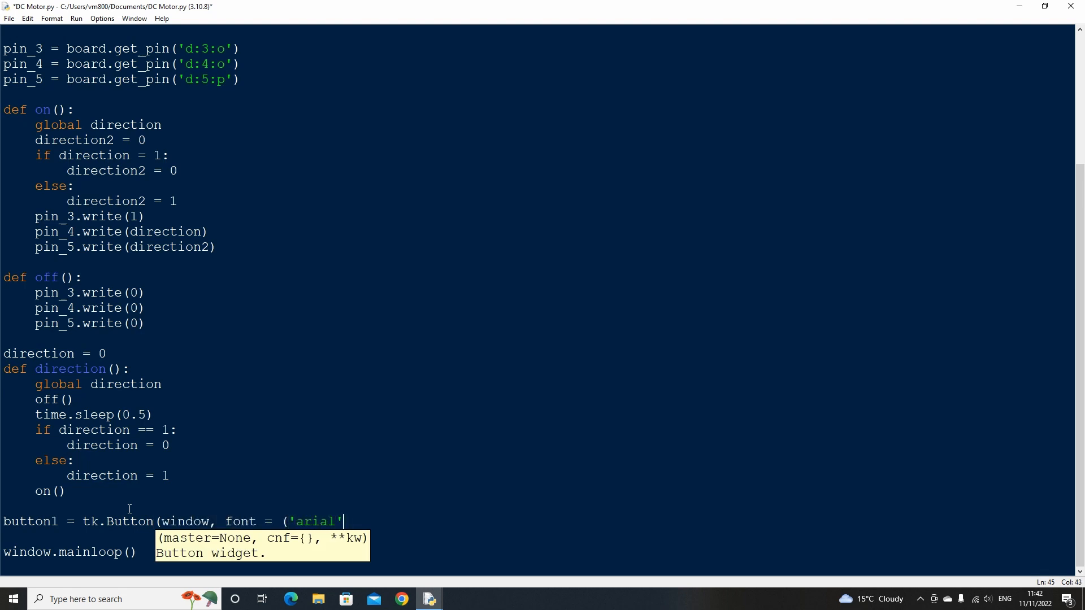
type(", 40")
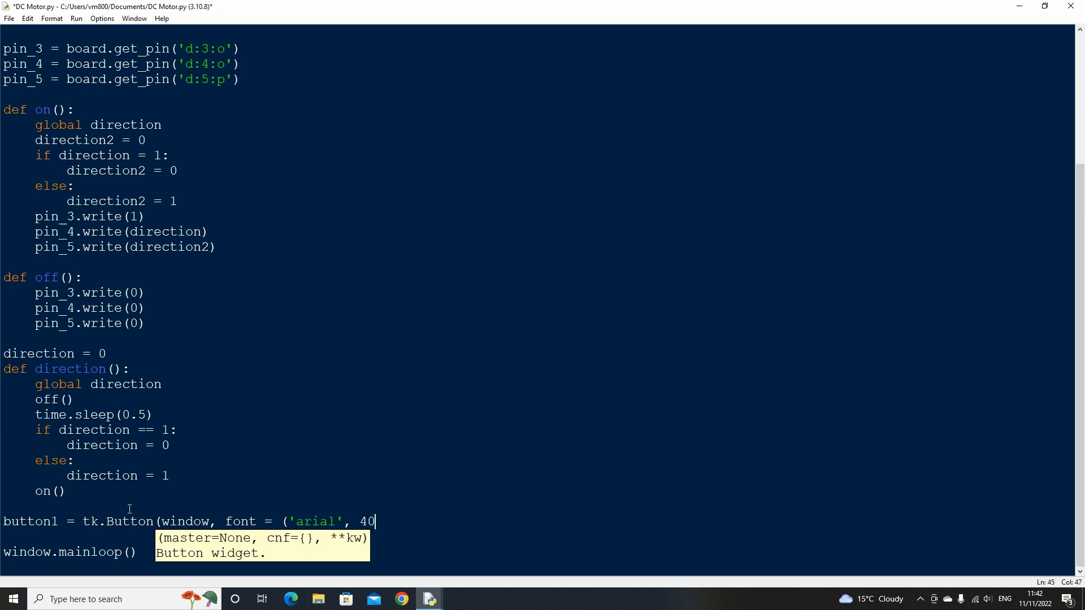
type("), text = 'On")
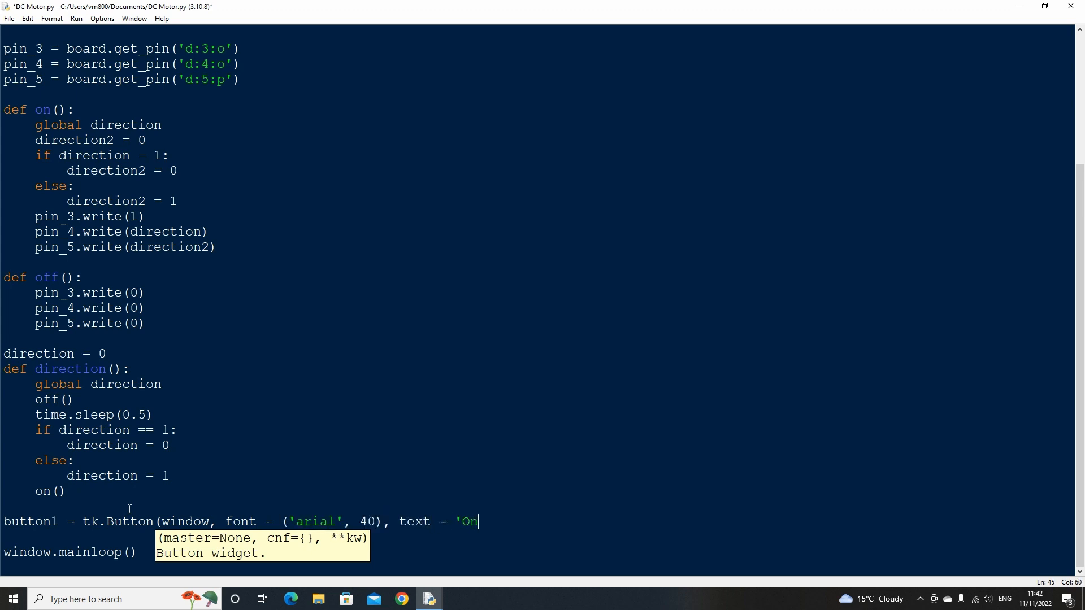
type("'")
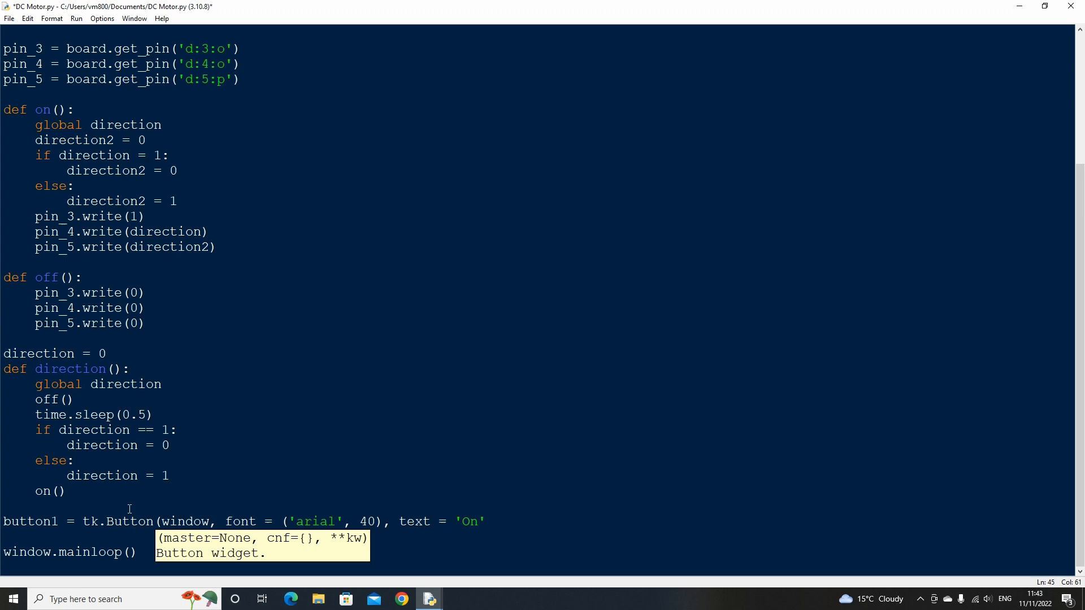
Give button1 a lambda command calling on() and a .place(x, y) position.
type(",")
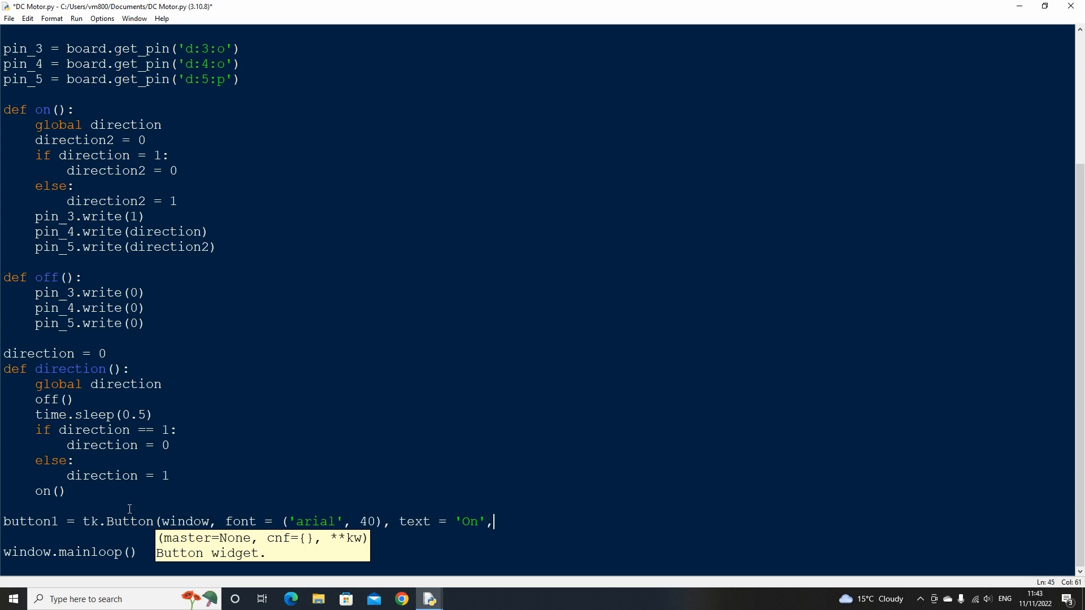
type("command = lambda:on(")
type("button1")
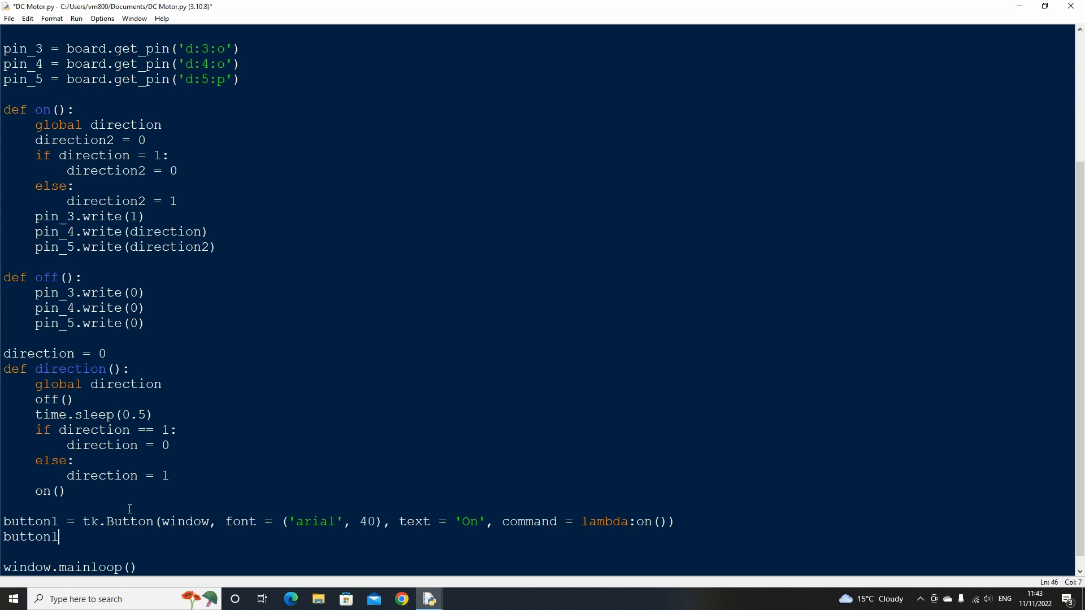
type(".place(x = 5-, y = 50")
left_click(67, 369)
type("change_")
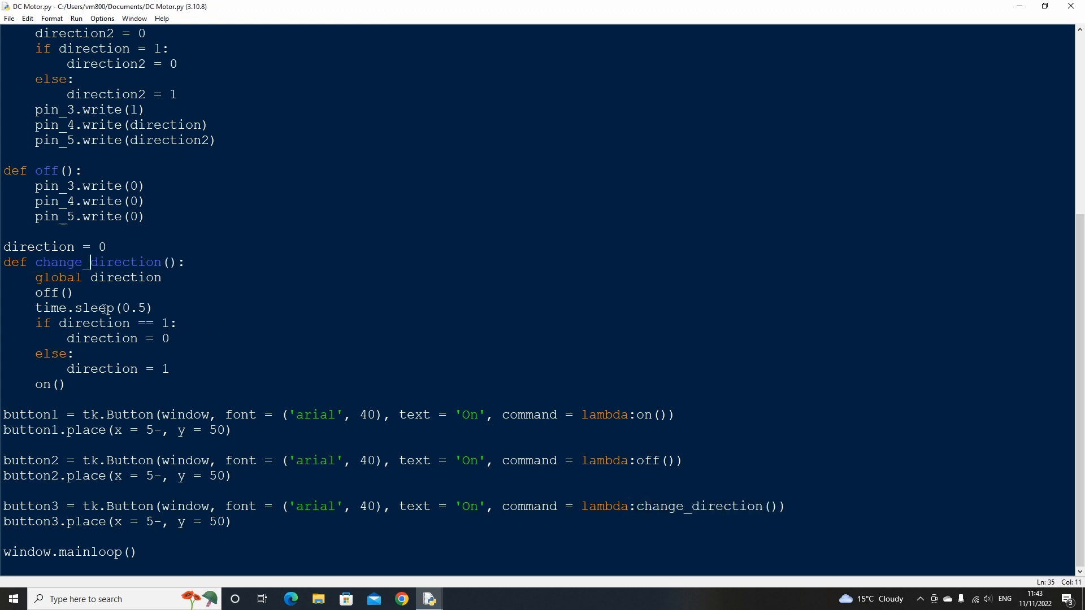
Set the button x positions and make pin_5.write use 1 instead of direction2.
type("0")
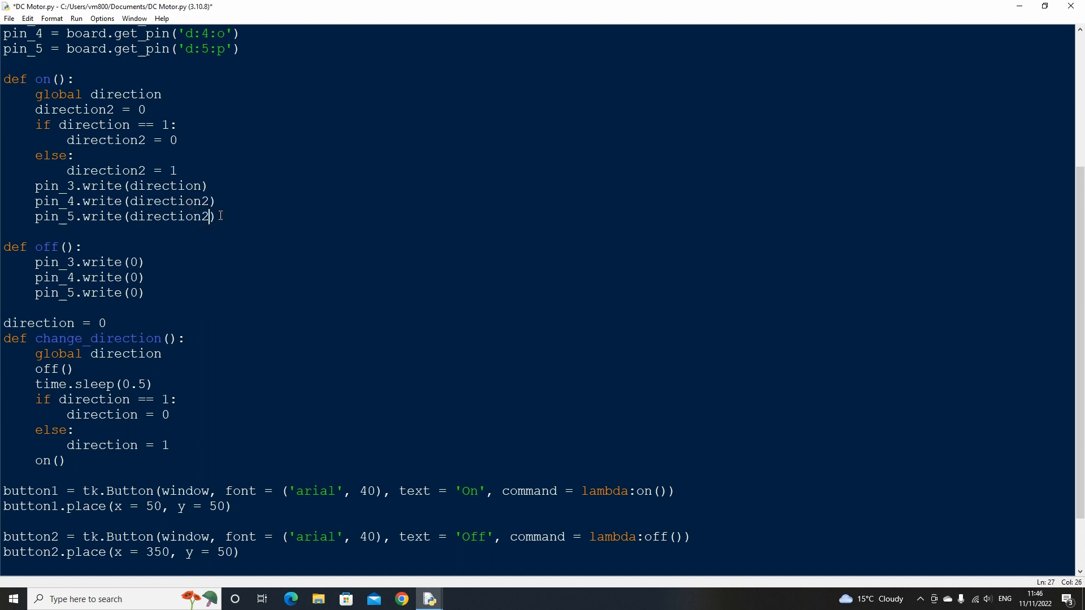
key("BackSpace")
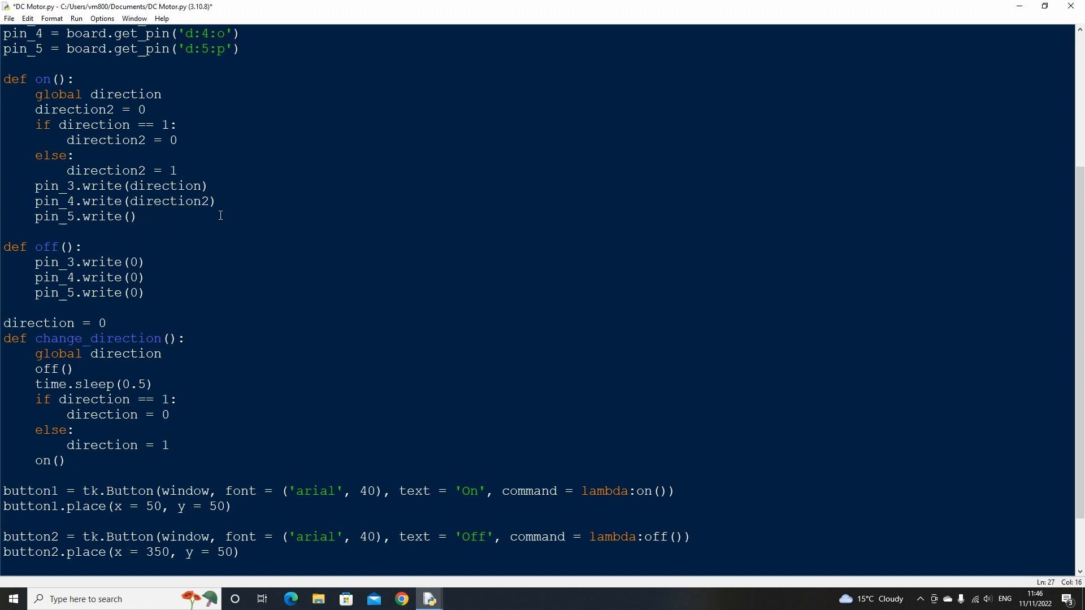
type("1")
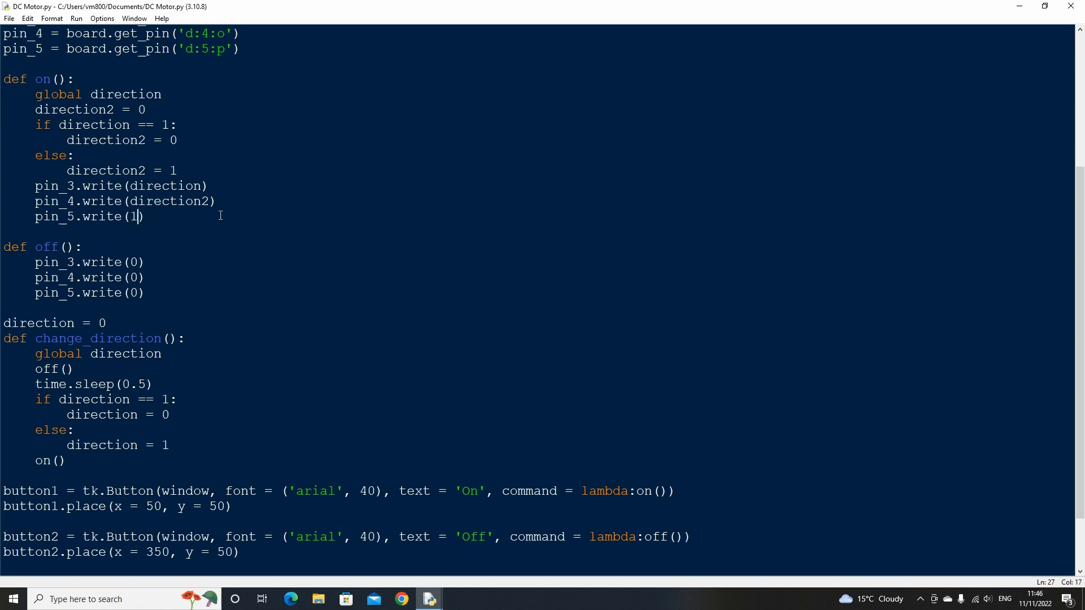